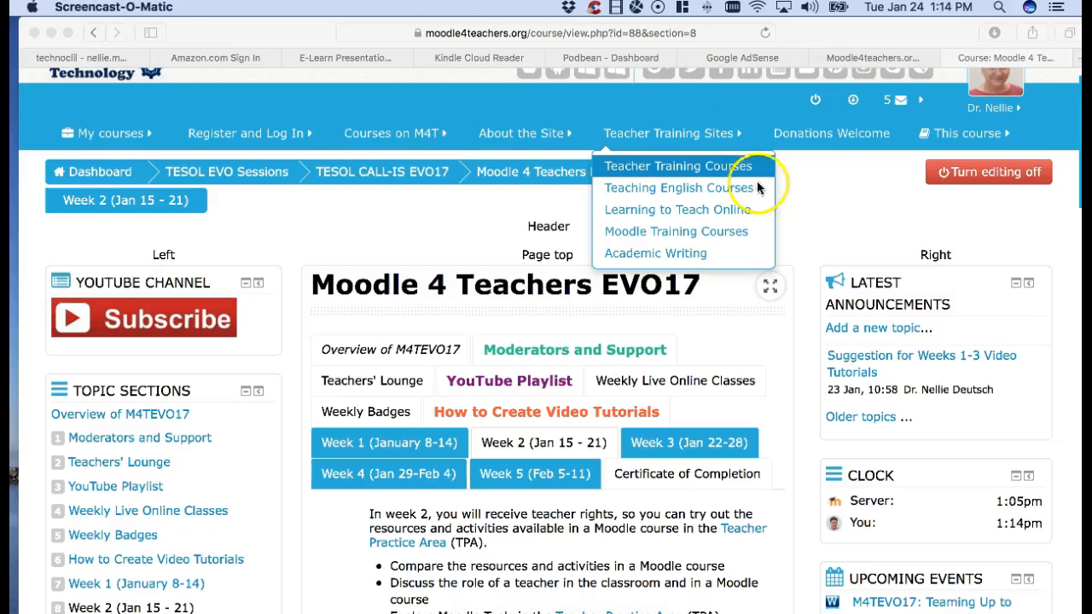
Step: Scroll the course page down to the Check Your Progress block showing 4%
{"action": "scroll", "scroll_direction": "down", "scroll_amount": 3}
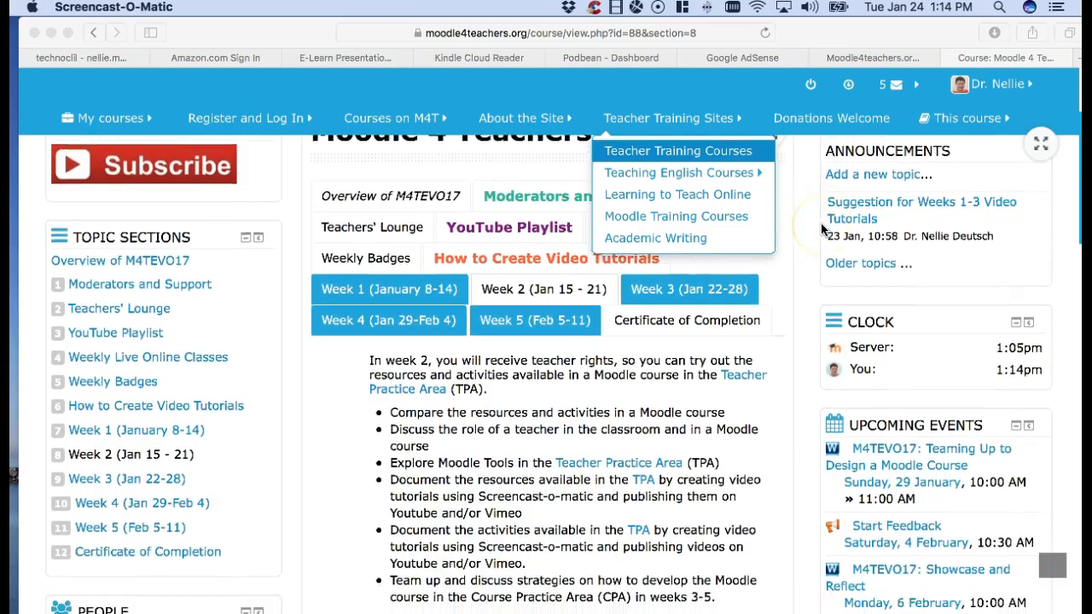
{"action": "scroll", "scroll_direction": "down", "scroll_amount": 3}
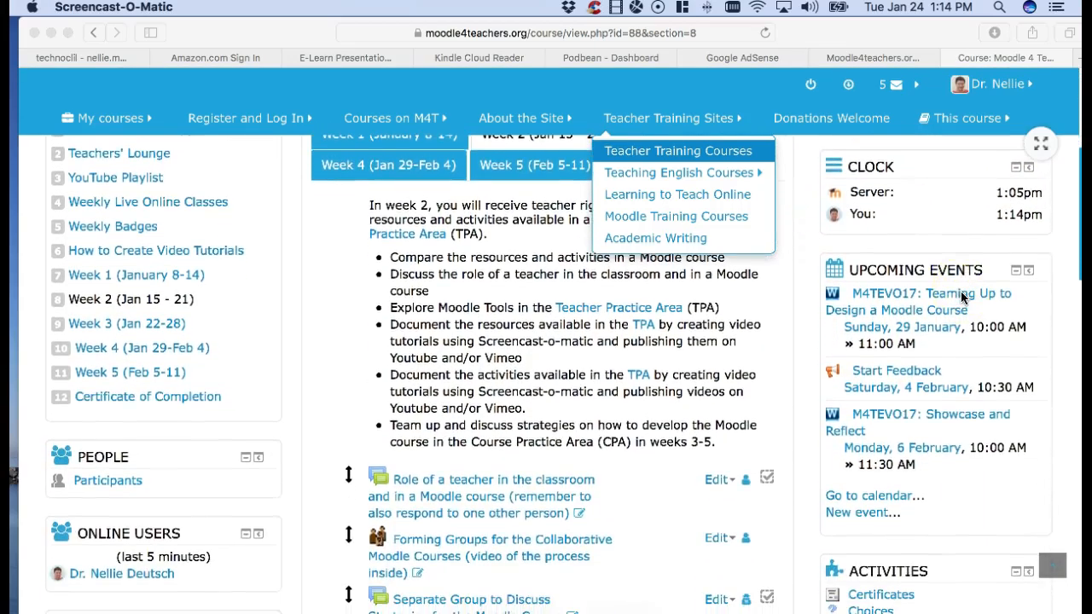
{"action": "scroll", "scroll_direction": "down", "scroll_amount": 3}
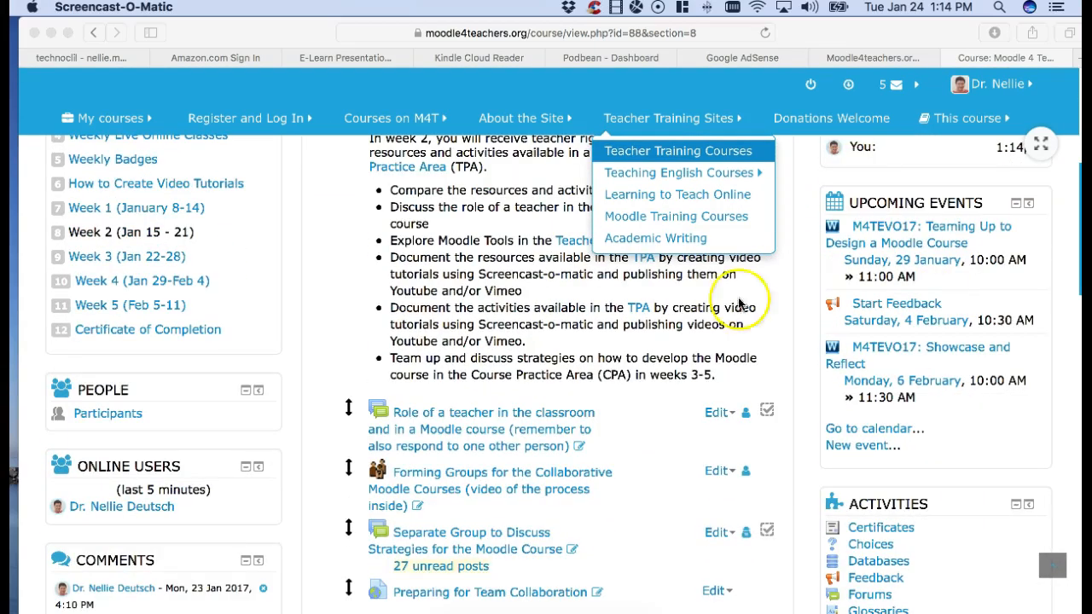
{"action": "scroll", "scroll_direction": "down", "scroll_amount": 3}
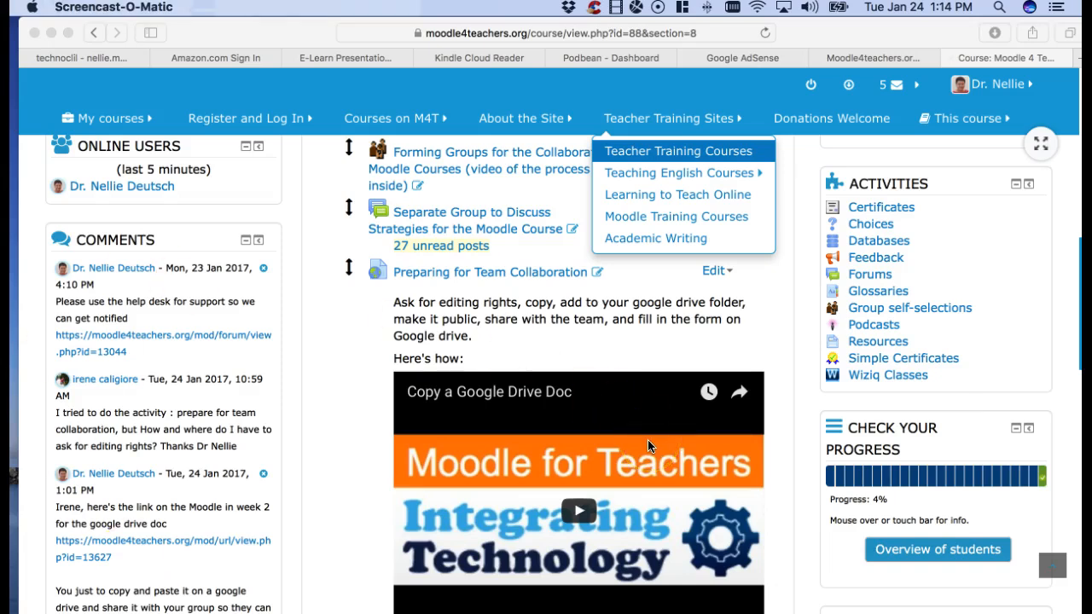
{"action": "scroll", "scroll_direction": "down", "scroll_amount": 3}
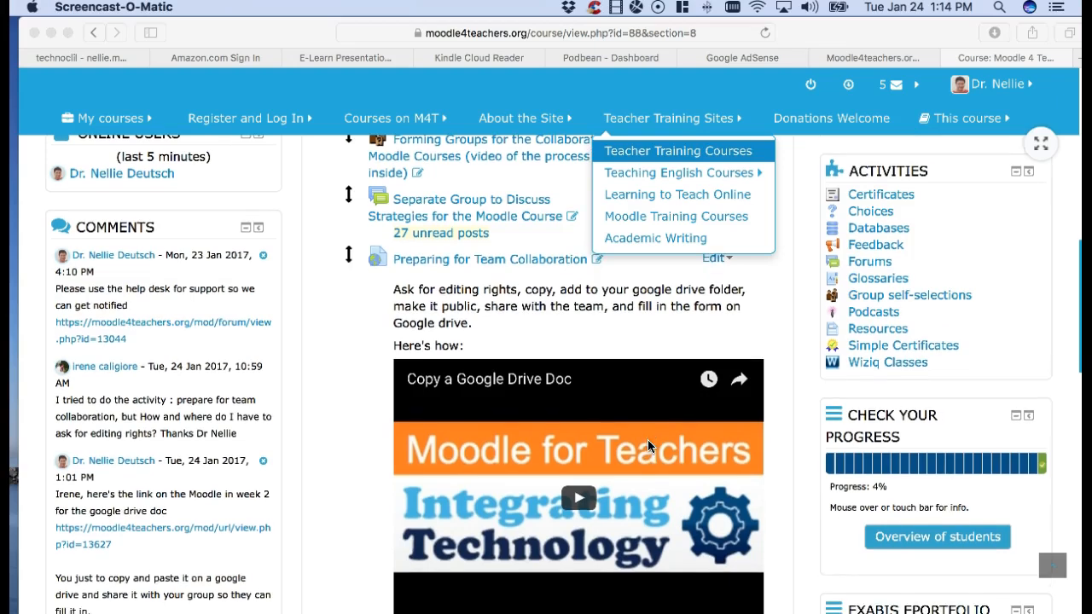
{"action": "mouse_move", "coordinate": [853, 467]}
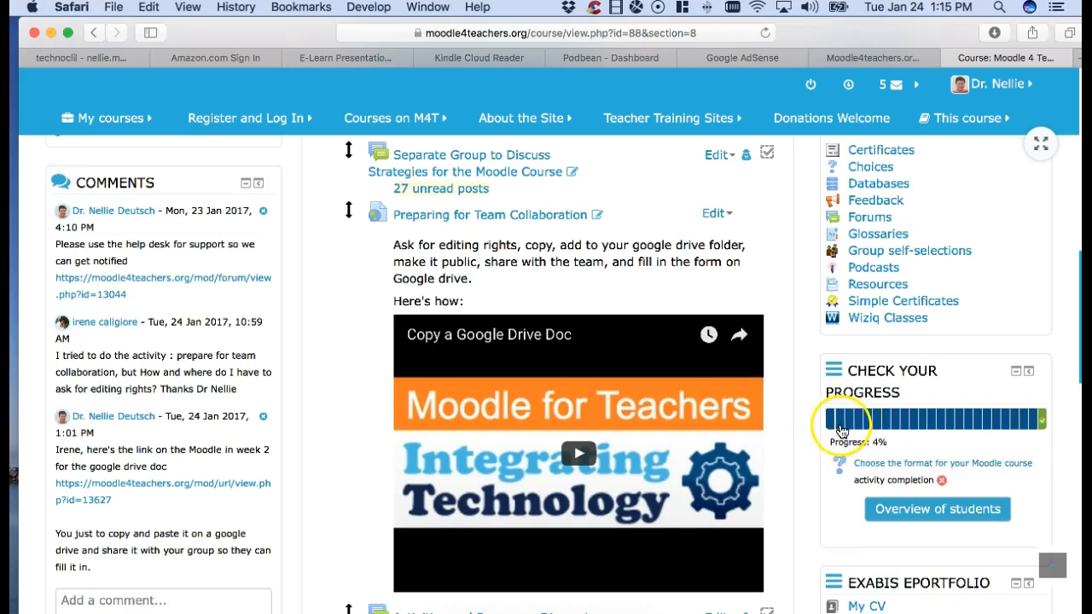
{"action": "mouse_move", "coordinate": [837, 430]}
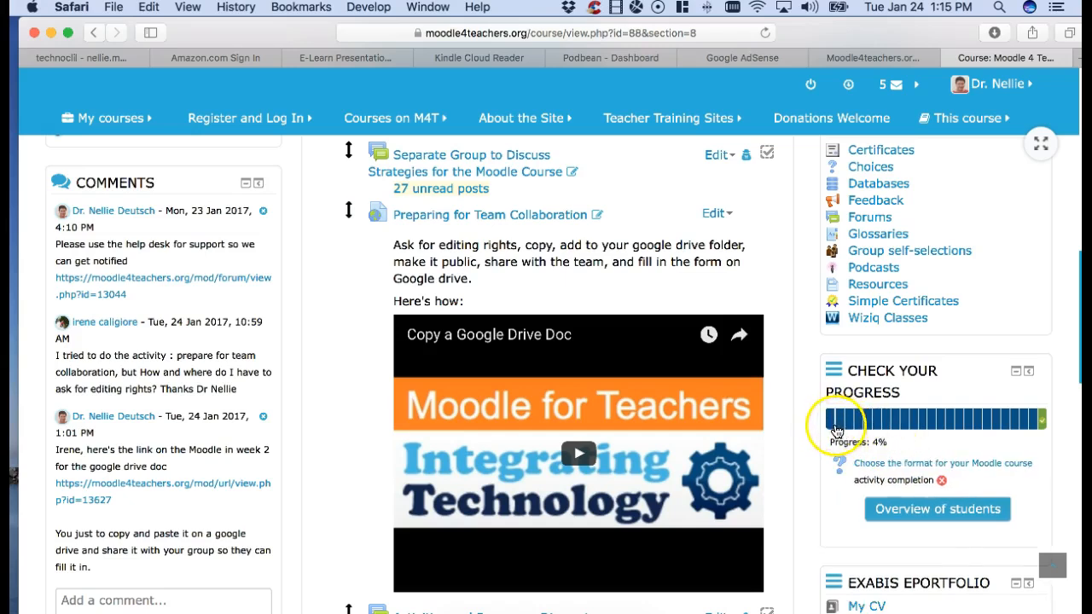
{"action": "left_click", "coordinate": [836, 420]}
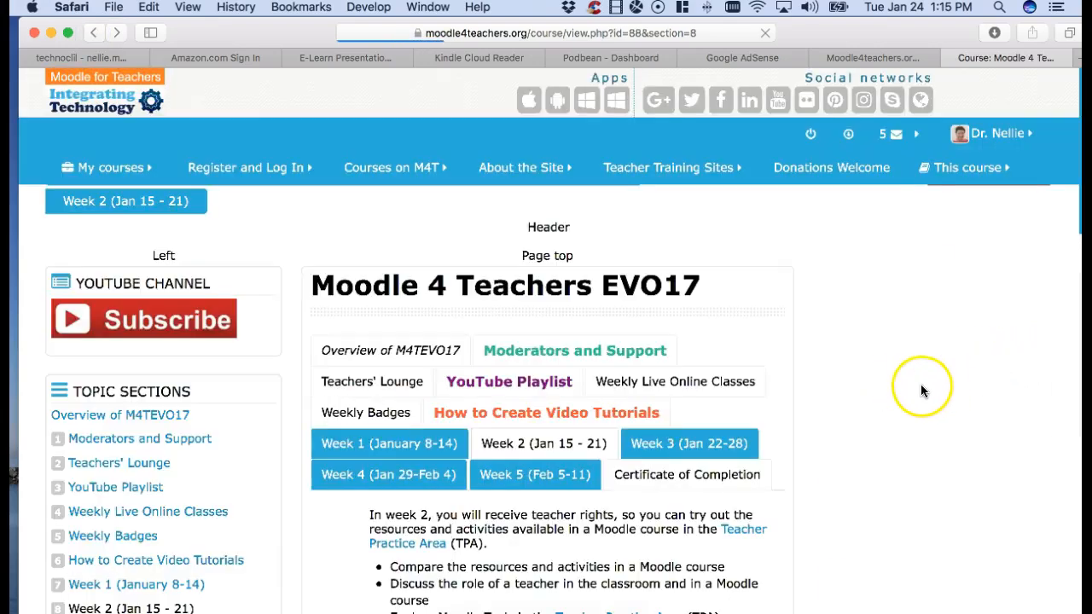
{"action": "scroll", "scroll_direction": "down", "scroll_amount": 3}
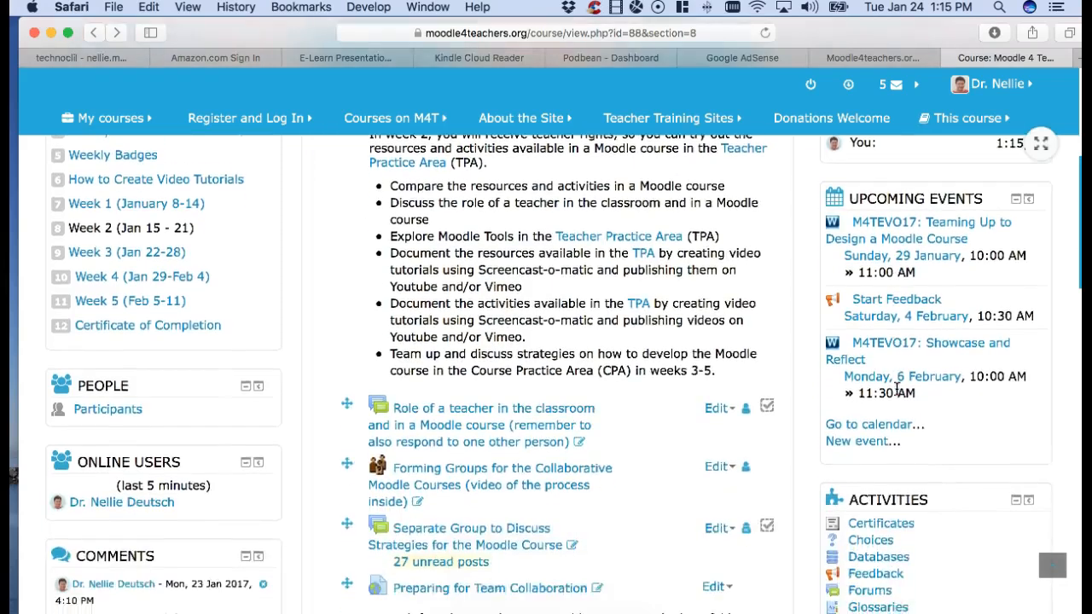
{"action": "scroll", "scroll_direction": "down", "scroll_amount": 3}
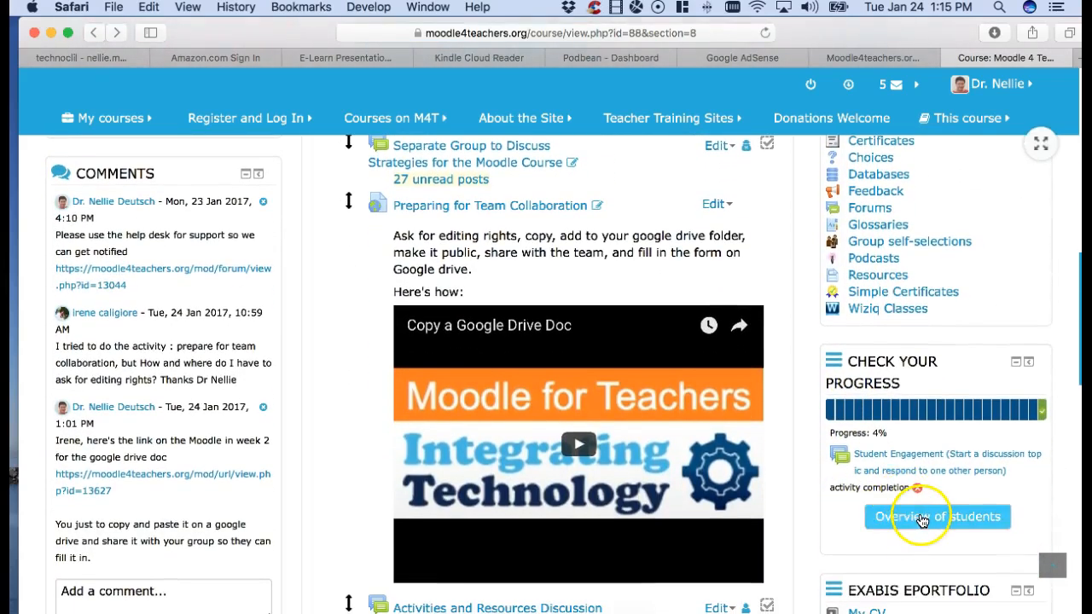
Step: Go to Overview of students from the Check Your Progress block and view the student list
{"action": "left_click", "coordinate": [937, 515]}
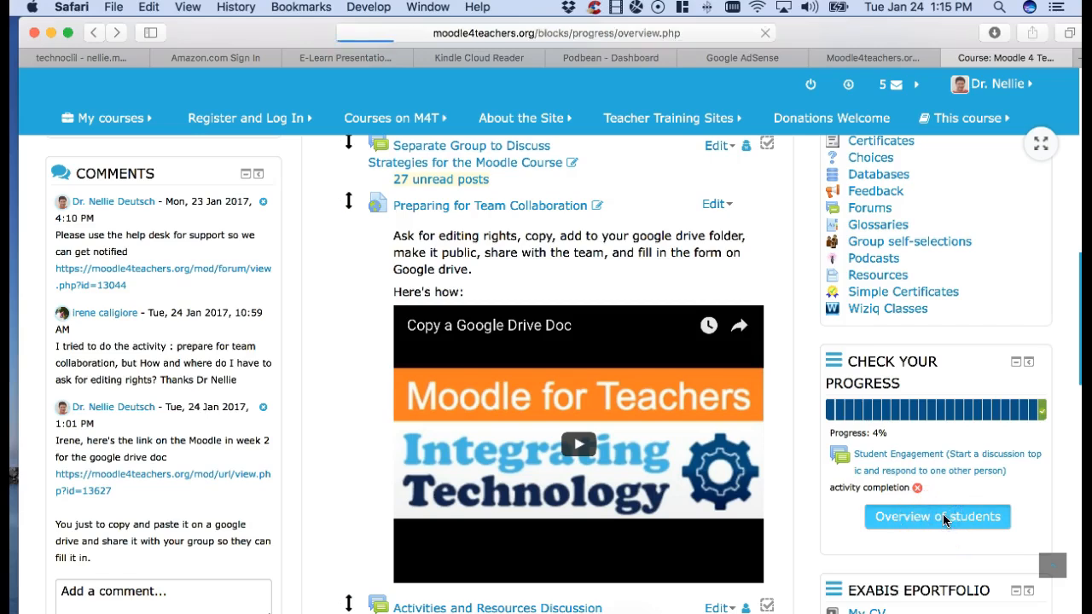
{"action": "left_click", "coordinate": [936, 516]}
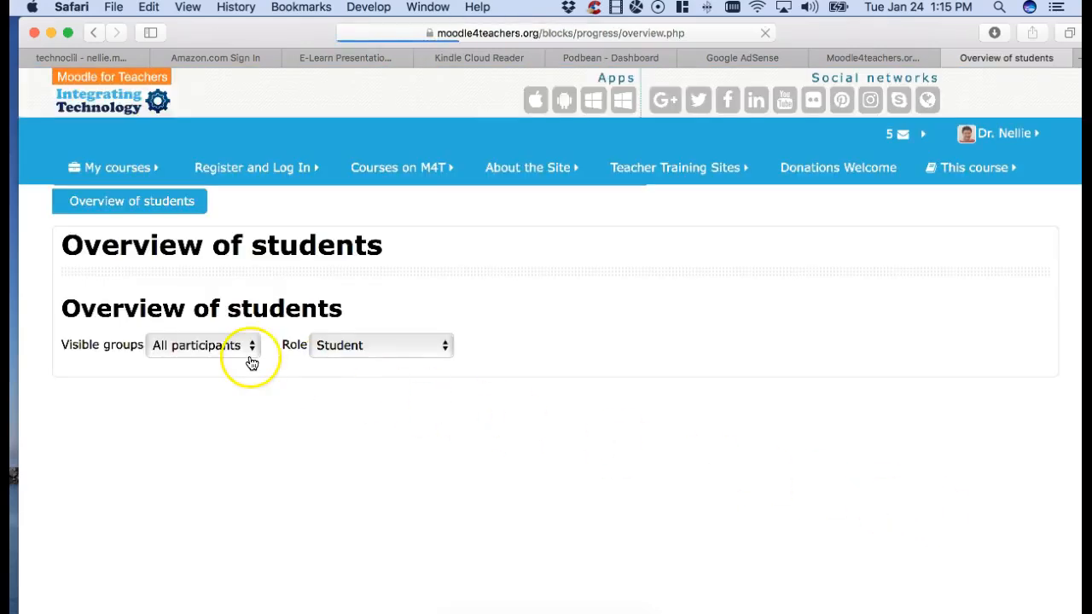
{"action": "left_click", "coordinate": [250, 344]}
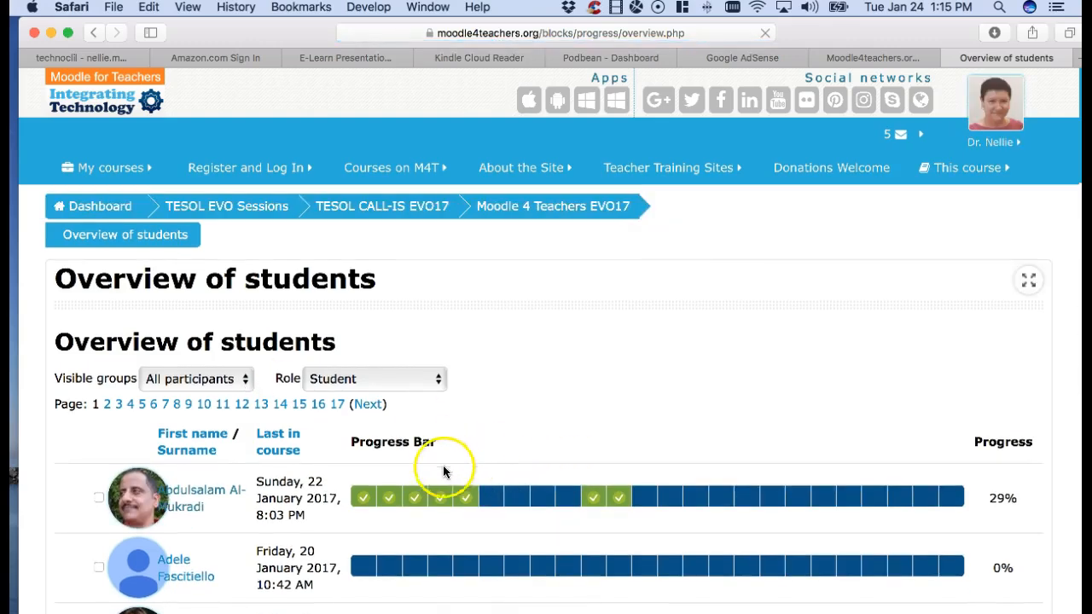
{"action": "mouse_move", "coordinate": [361, 478]}
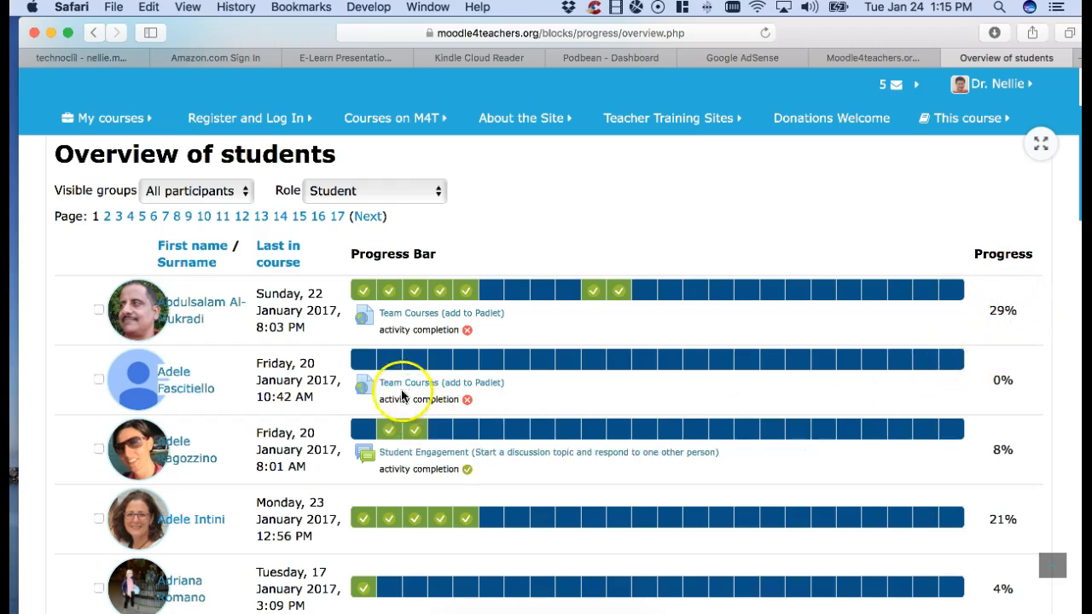
{"action": "mouse_move", "coordinate": [324, 384]}
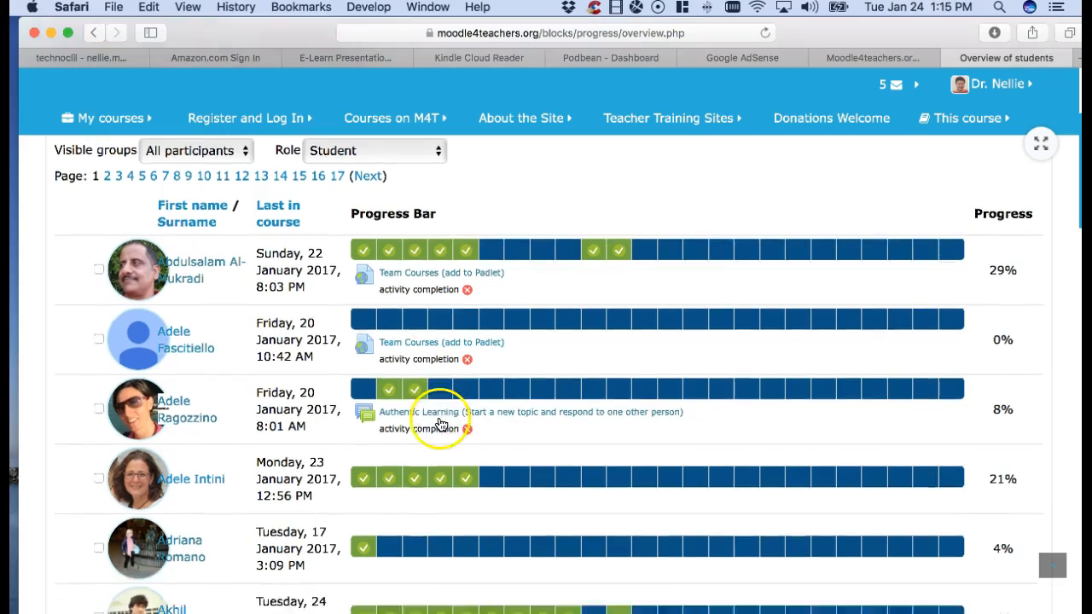
{"action": "scroll", "scroll_direction": "down", "scroll_amount": 3}
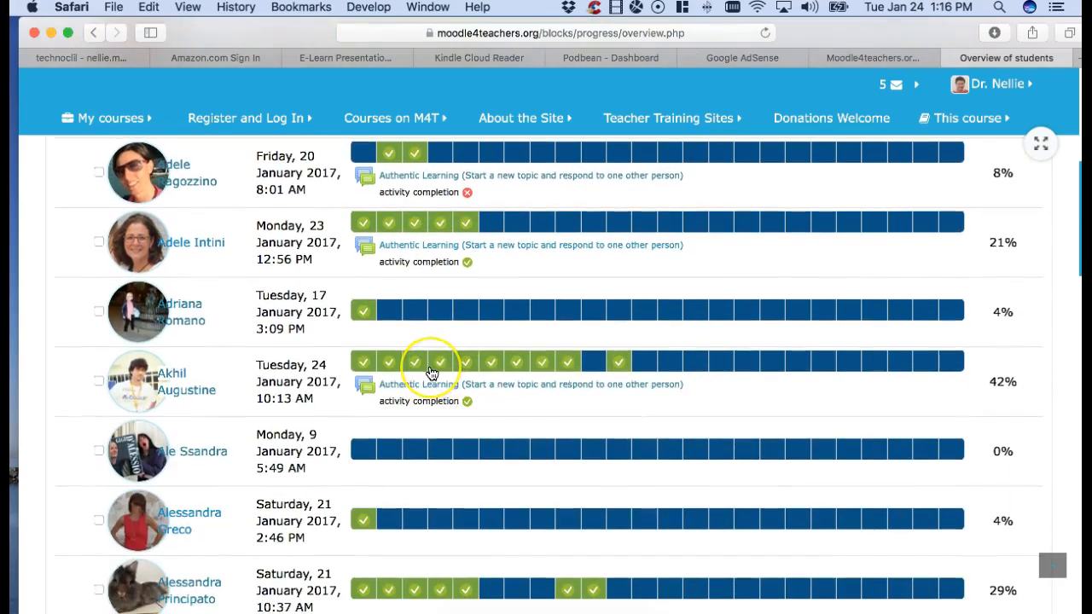
{"action": "scroll", "scroll_direction": "up", "scroll_amount": 3}
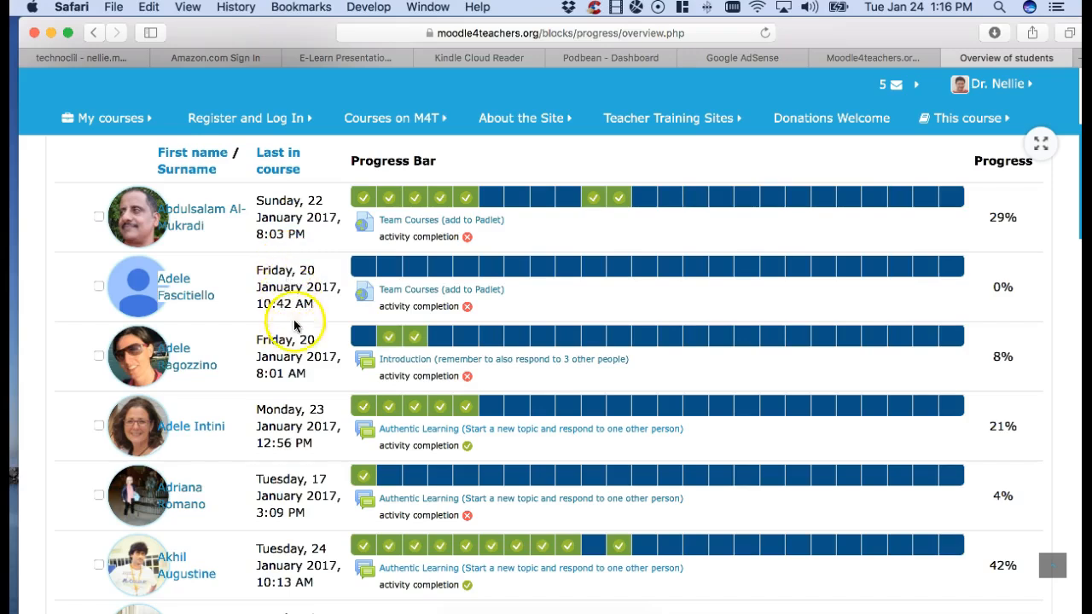
{"action": "scroll", "scroll_direction": "down", "scroll_amount": 3}
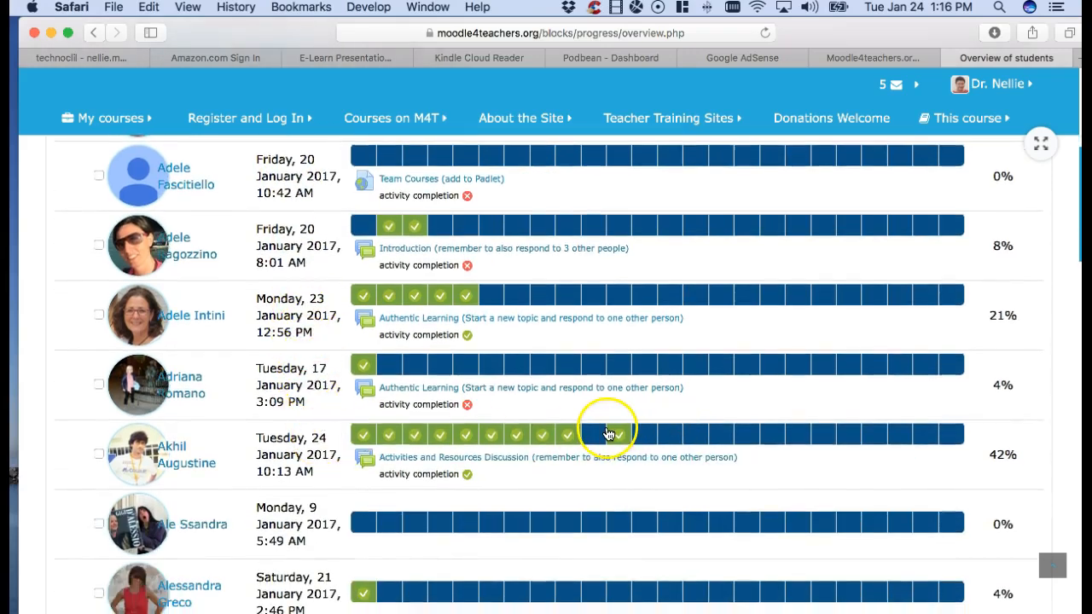
{"action": "mouse_move", "coordinate": [491, 435]}
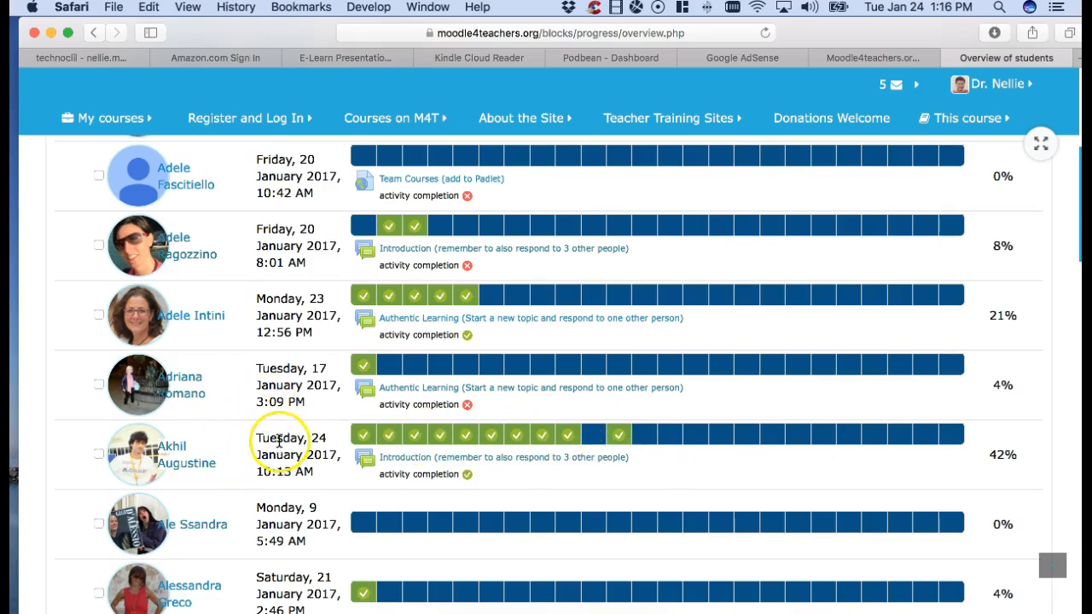
{"action": "scroll", "scroll_direction": "down", "scroll_amount": 3}
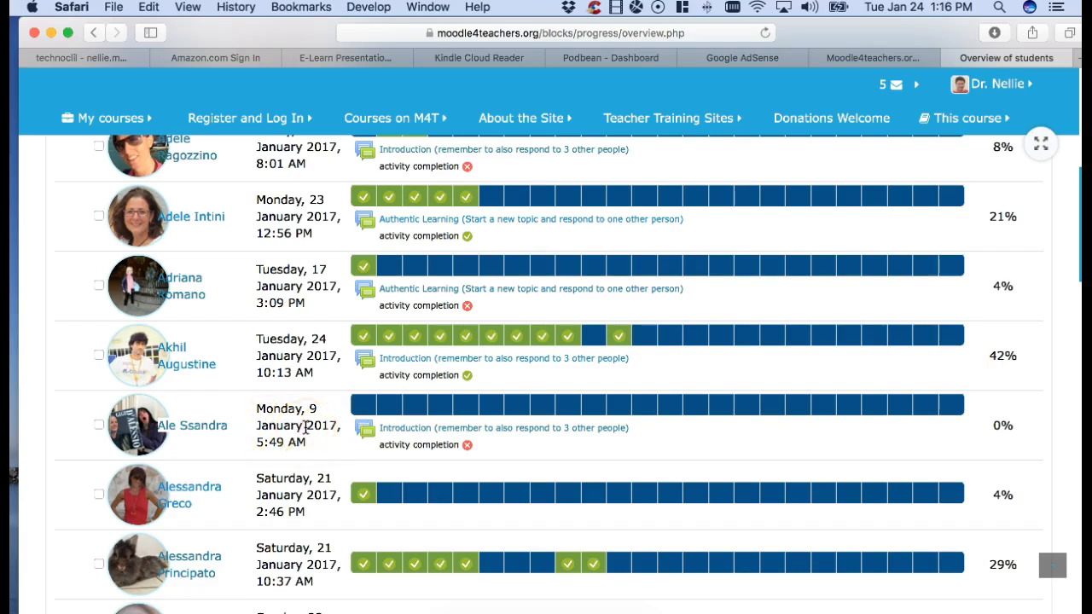
{"action": "scroll", "scroll_direction": "down", "scroll_amount": 3}
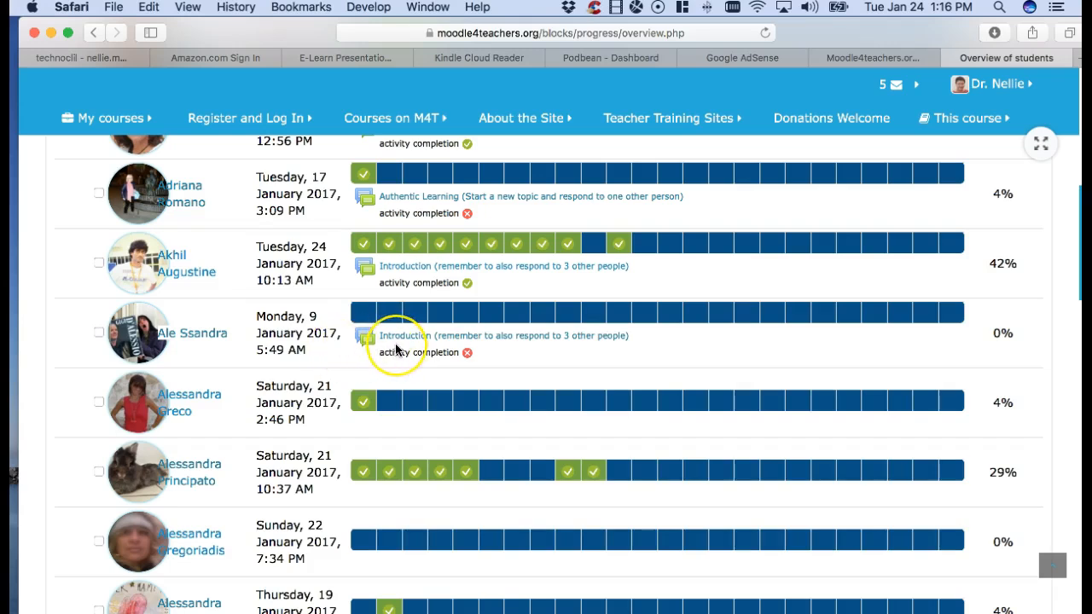
{"action": "scroll", "scroll_direction": "down", "scroll_amount": 3}
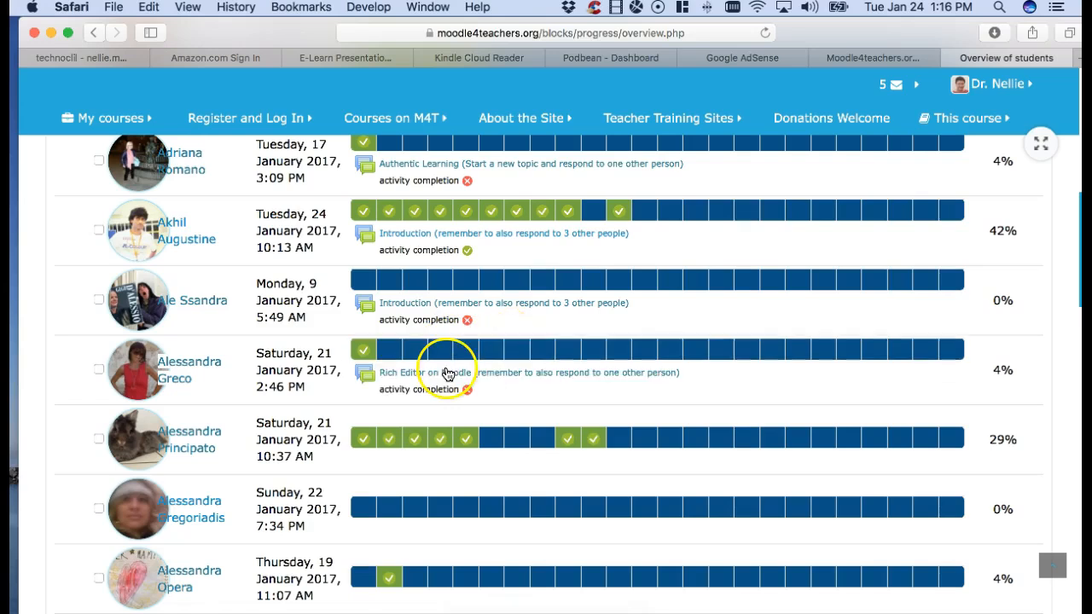
{"action": "mouse_move", "coordinate": [426, 376]}
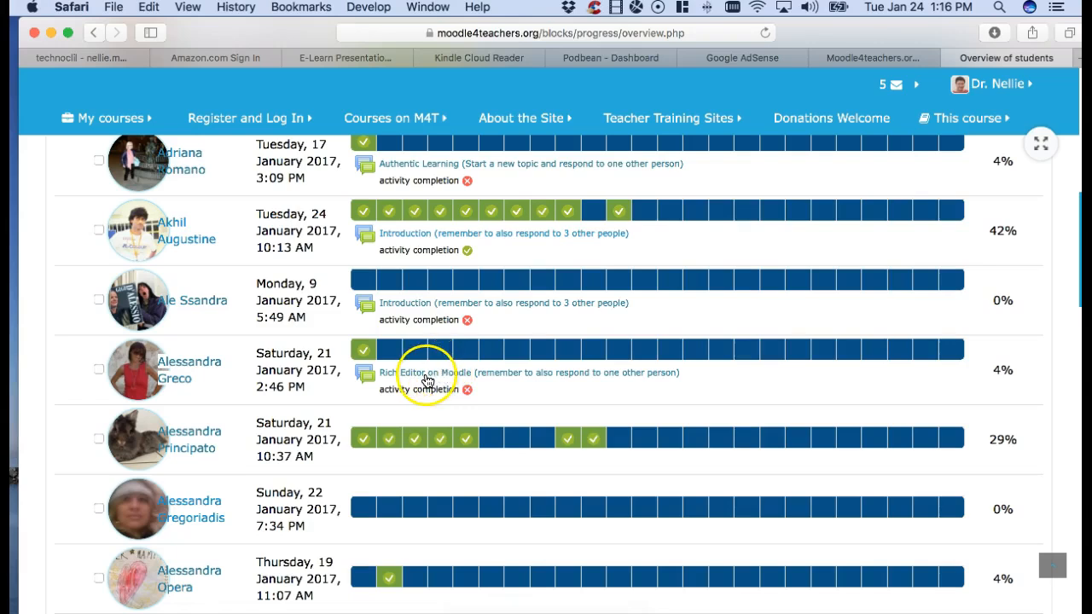
{"action": "mouse_move", "coordinate": [441, 362]}
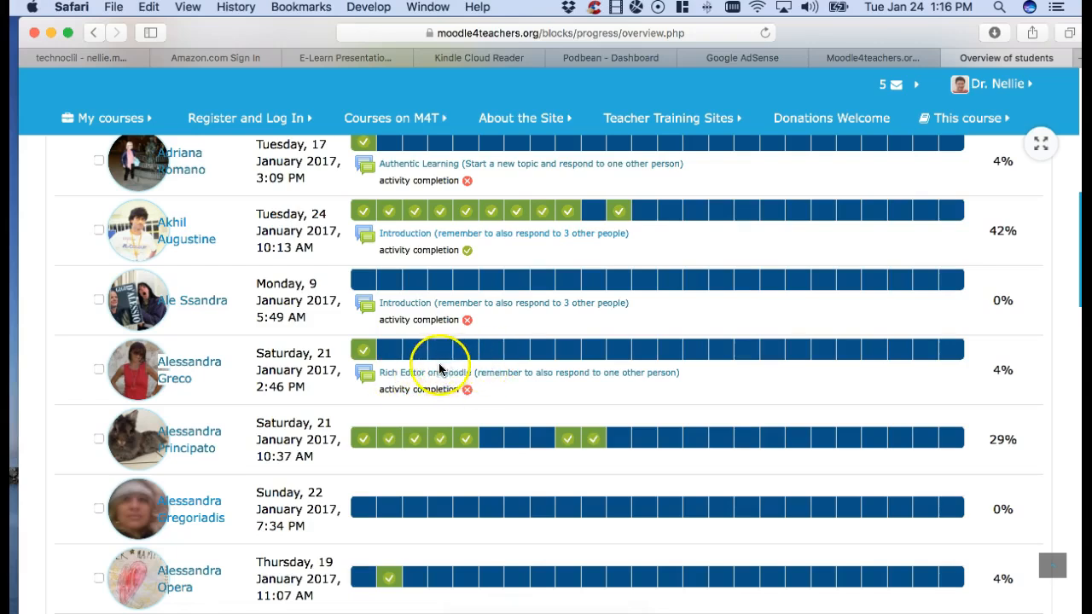
{"action": "mouse_move", "coordinate": [362, 375]}
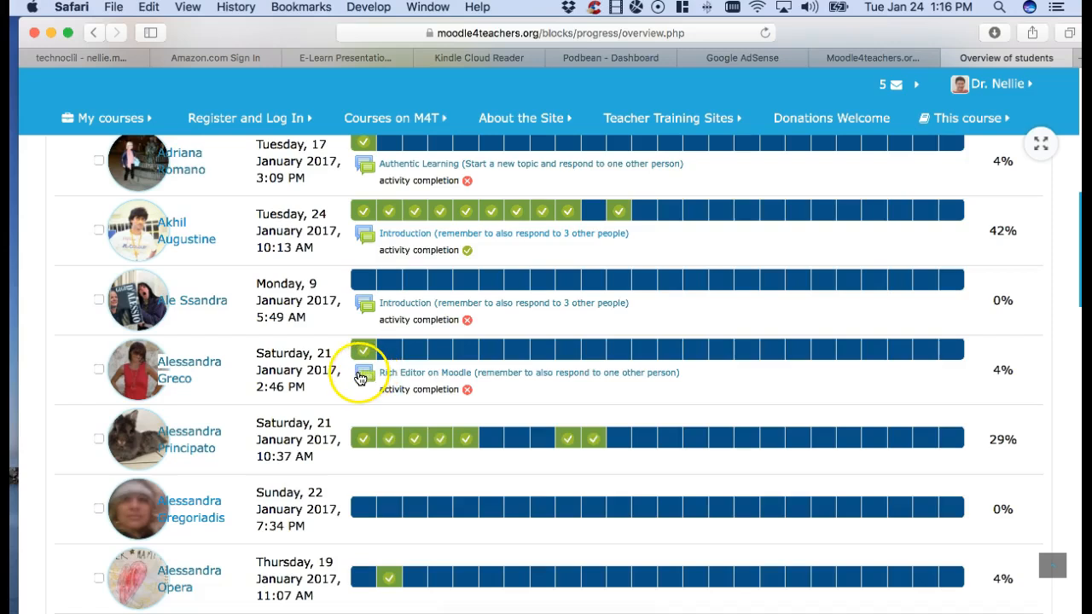
{"action": "scroll", "scroll_direction": "down", "scroll_amount": 3}
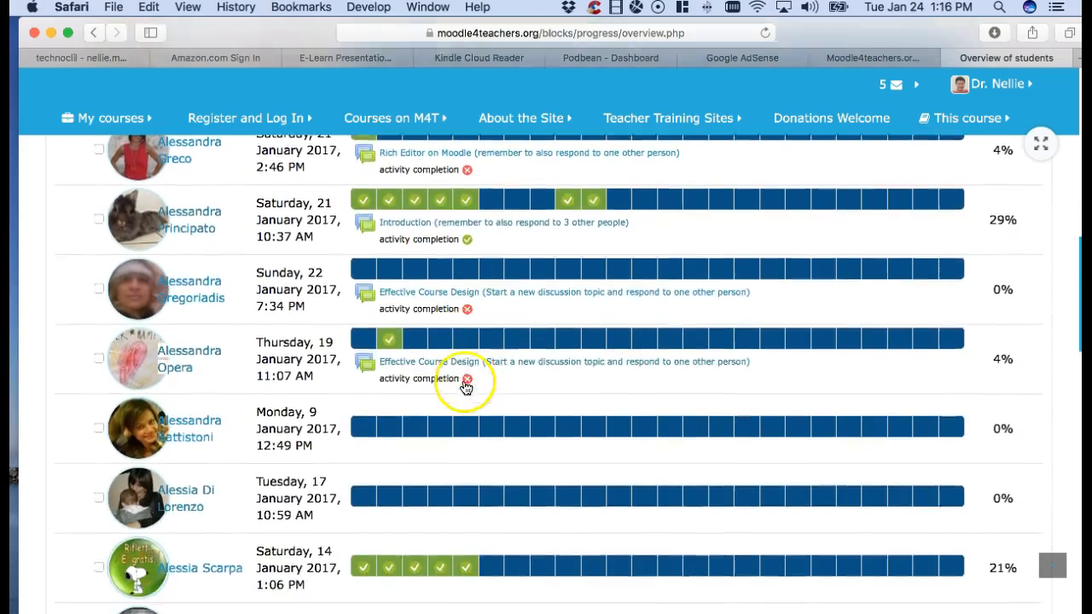
{"action": "scroll", "scroll_direction": "down", "scroll_amount": 3}
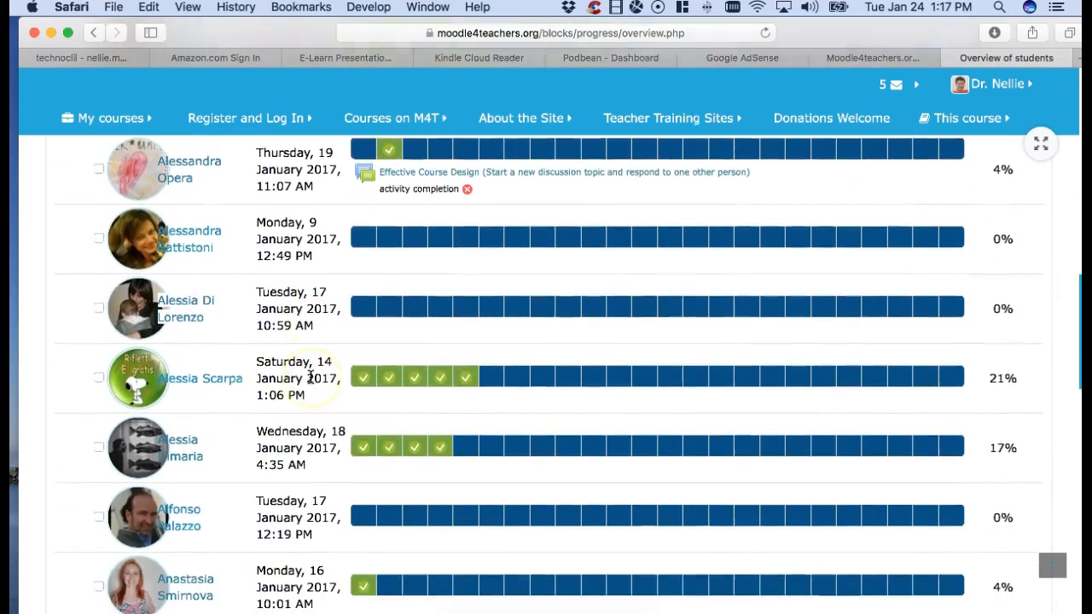
{"action": "scroll", "scroll_direction": "down", "scroll_amount": 3}
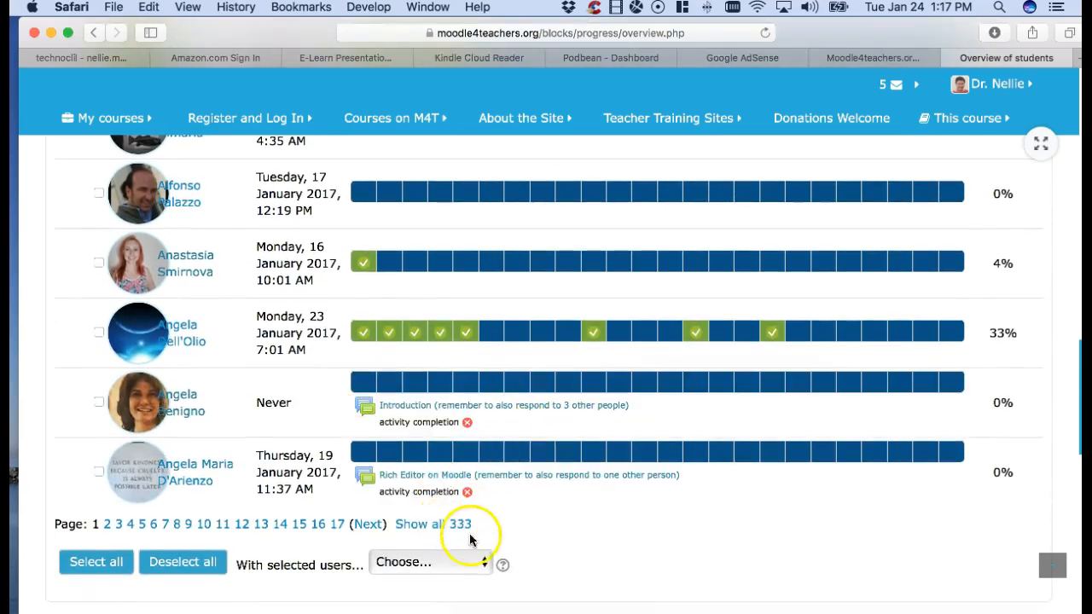
{"action": "scroll", "scroll_direction": "down", "scroll_amount": 3}
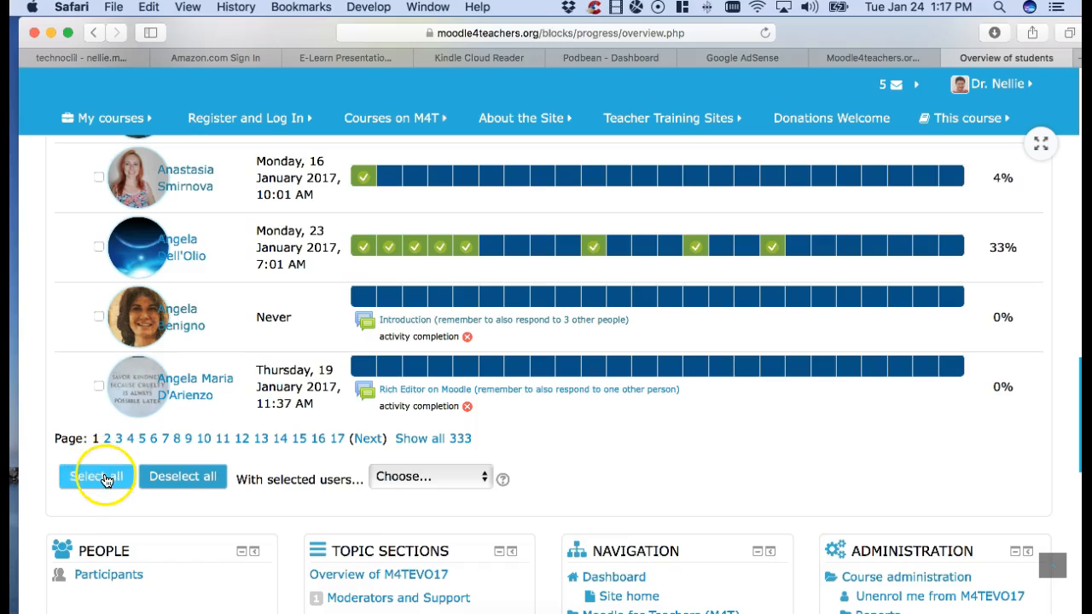
{"action": "left_click", "coordinate": [430, 476]}
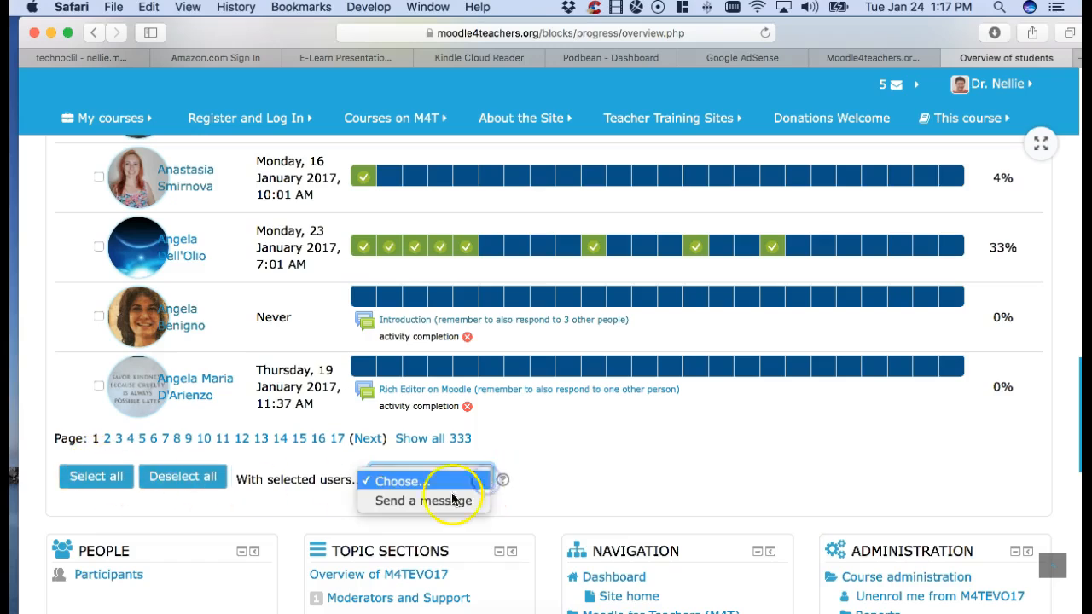
{"action": "mouse_move", "coordinate": [338, 452]}
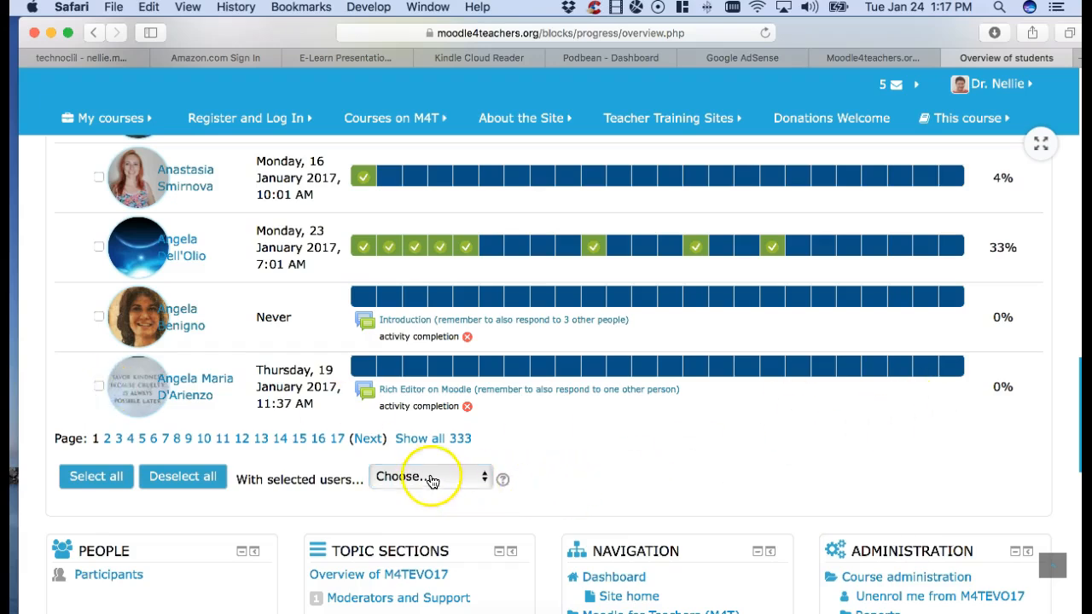
{"action": "mouse_move", "coordinate": [433, 438]}
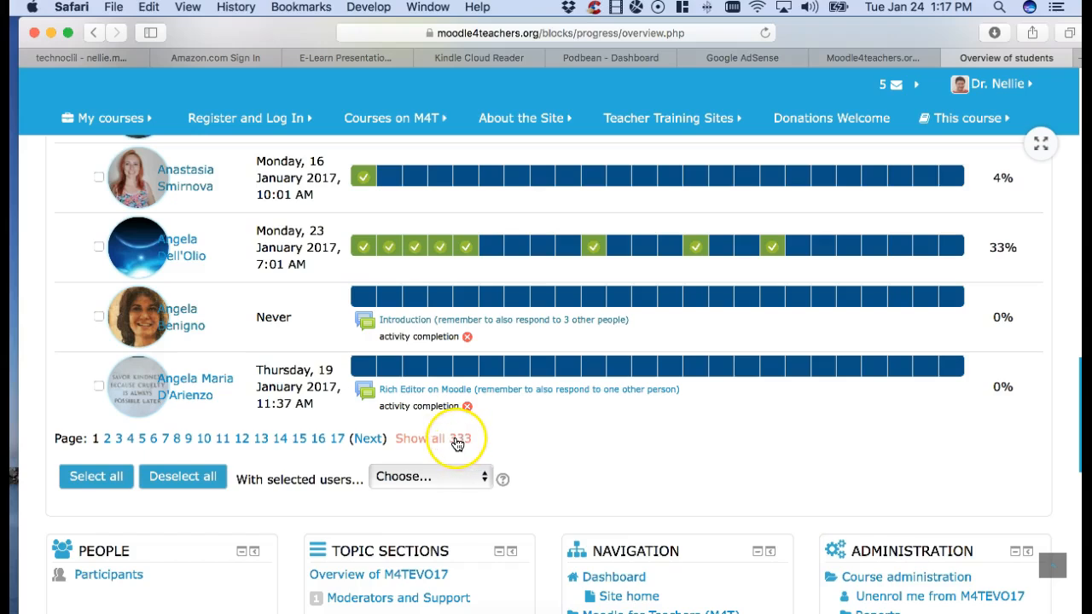
{"action": "left_click", "coordinate": [457, 438]}
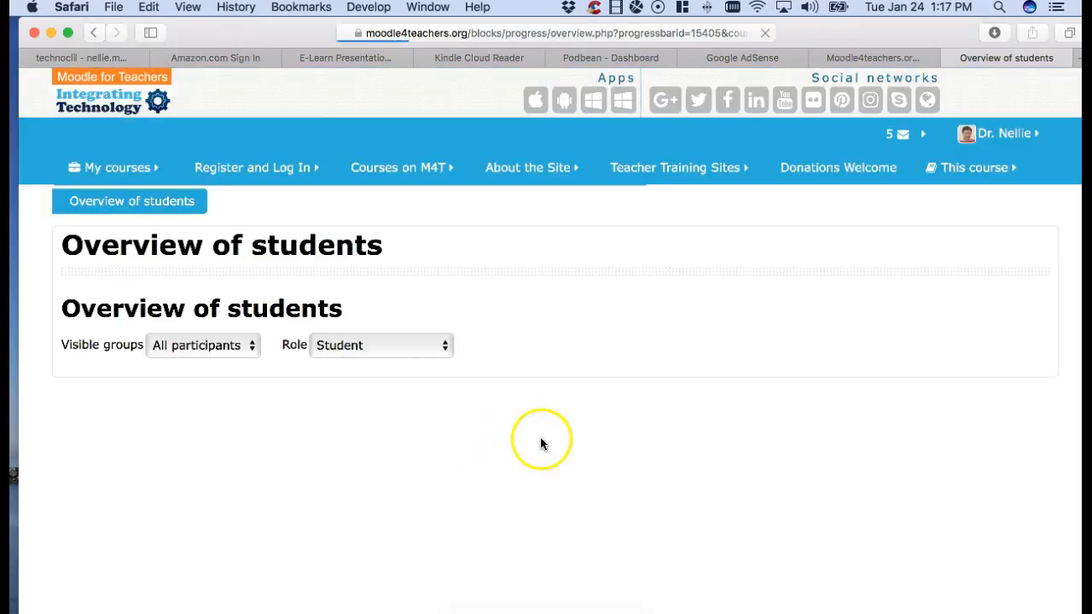
{"action": "mouse_move", "coordinate": [393, 379]}
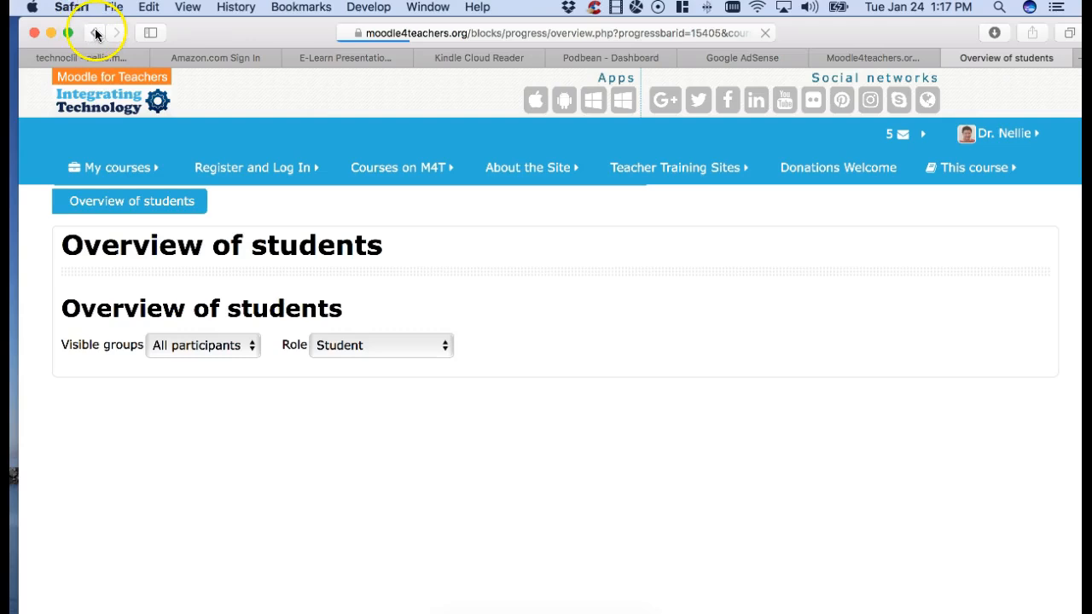
{"action": "left_click", "coordinate": [92, 32]}
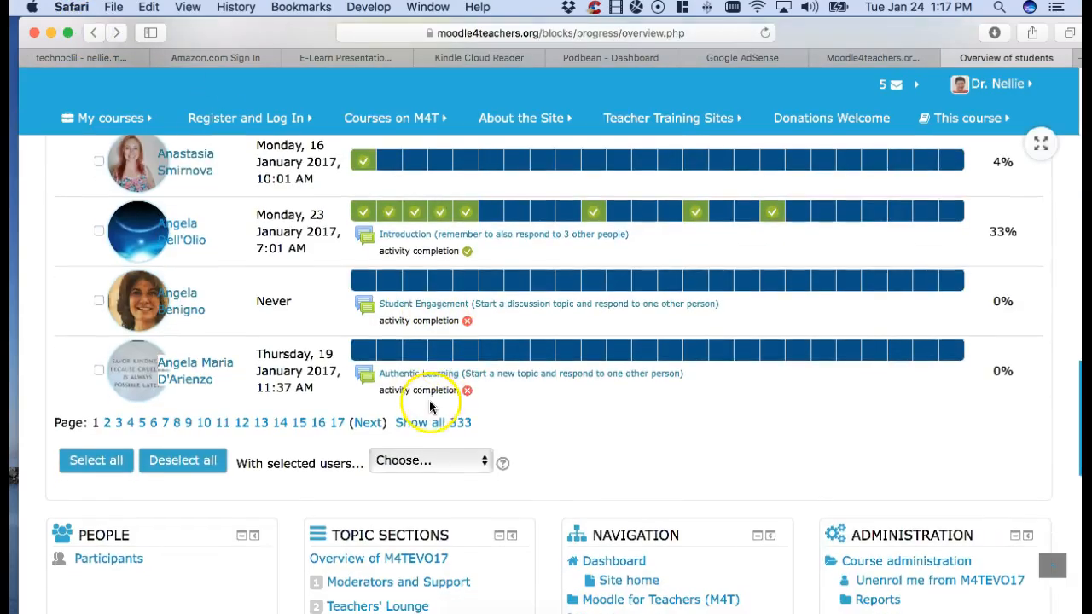
{"action": "left_click", "coordinate": [366, 423]}
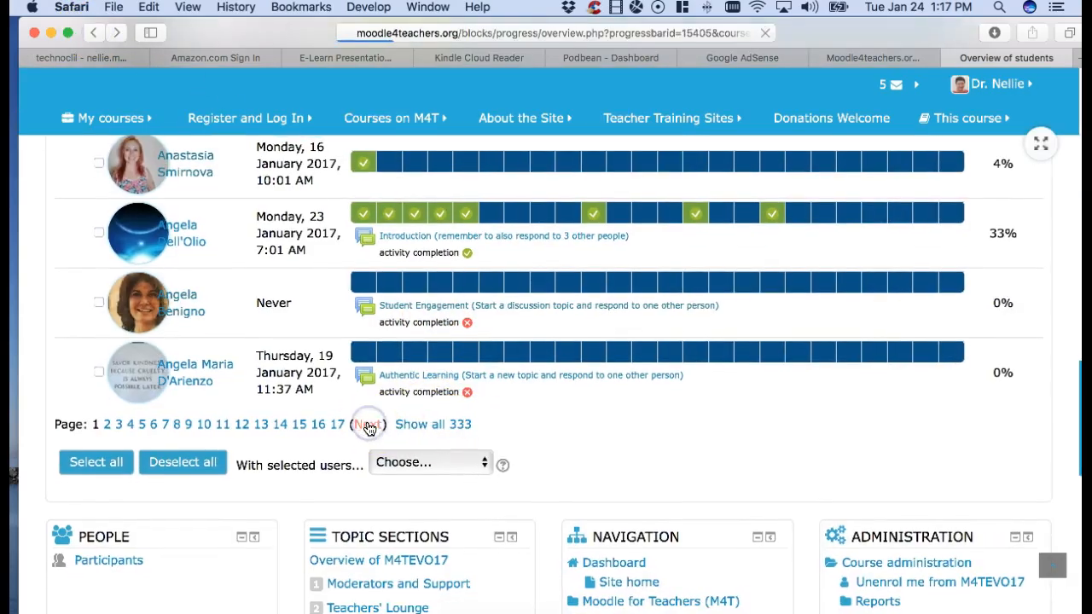
{"action": "left_click", "coordinate": [369, 423]}
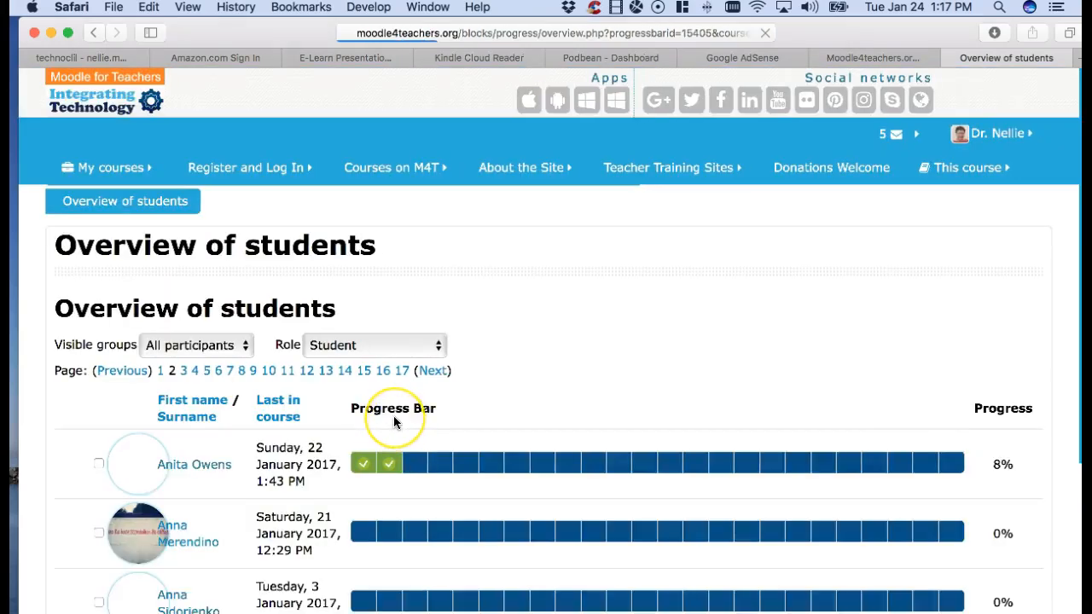
{"action": "scroll", "scroll_direction": "down", "scroll_amount": 3}
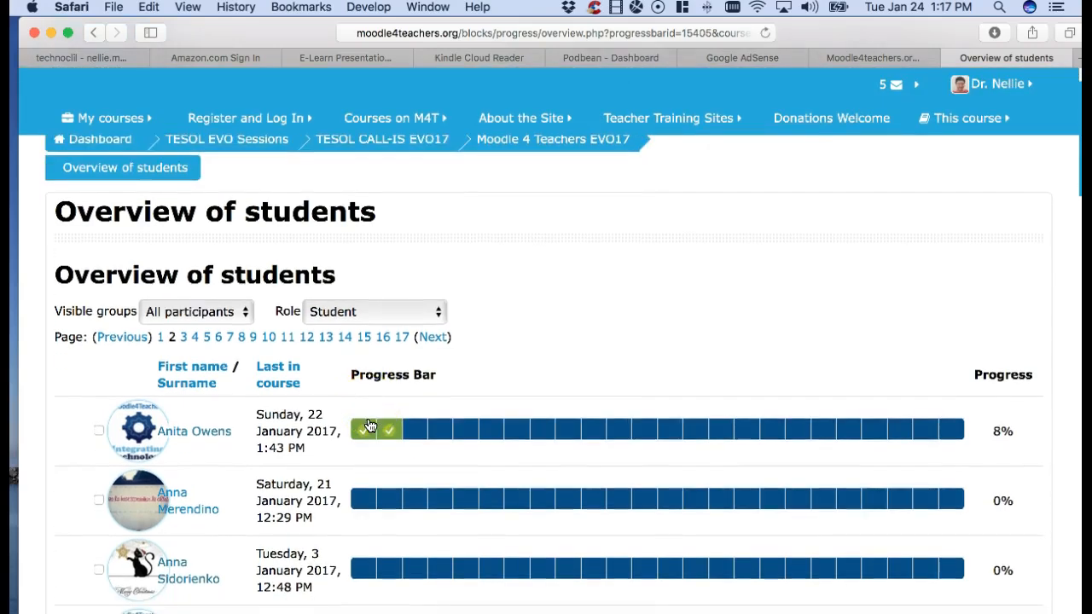
{"action": "scroll", "scroll_direction": "down", "scroll_amount": 3}
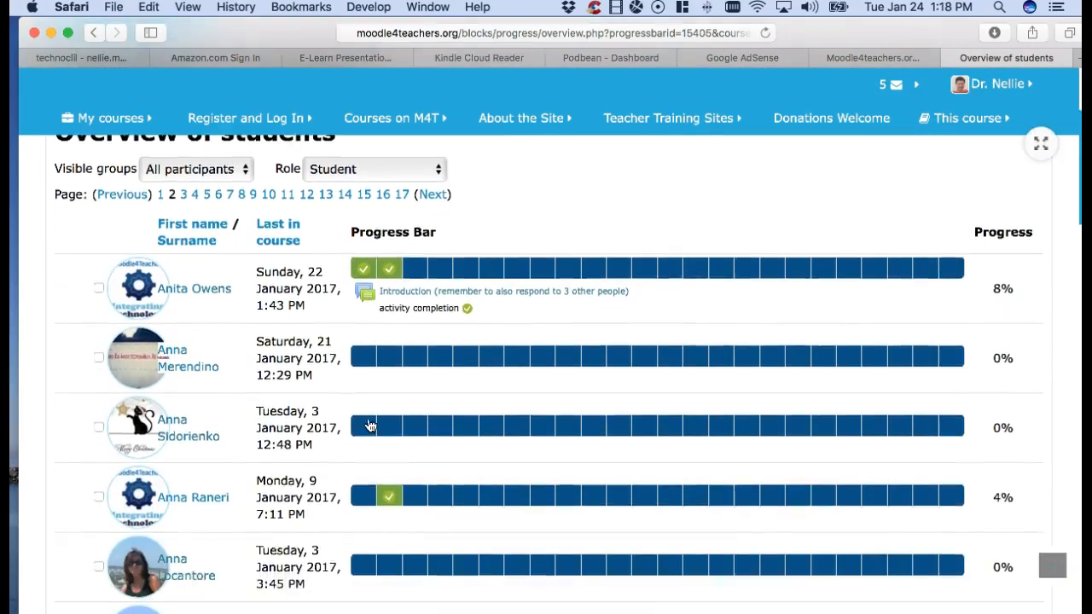
{"action": "scroll", "scroll_direction": "down", "scroll_amount": 3}
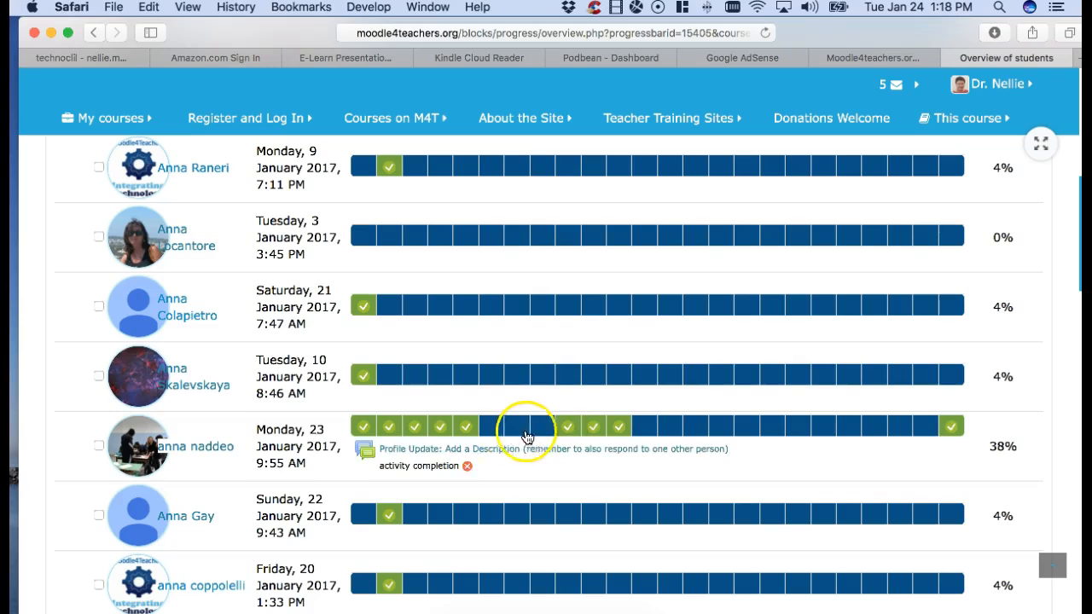
{"action": "mouse_move", "coordinate": [657, 427]}
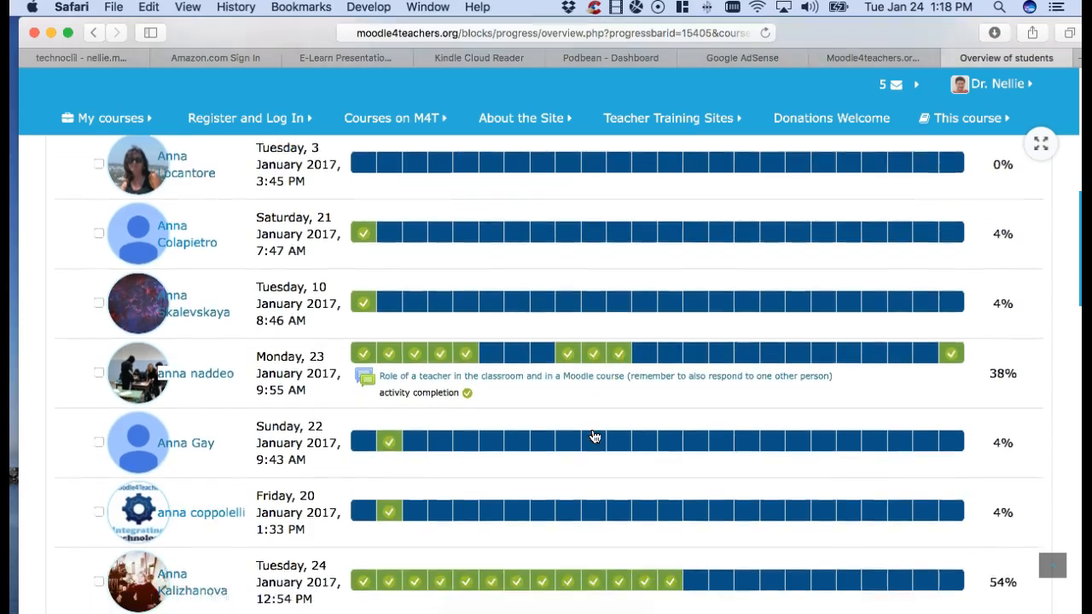
{"action": "scroll", "scroll_direction": "down", "scroll_amount": 3}
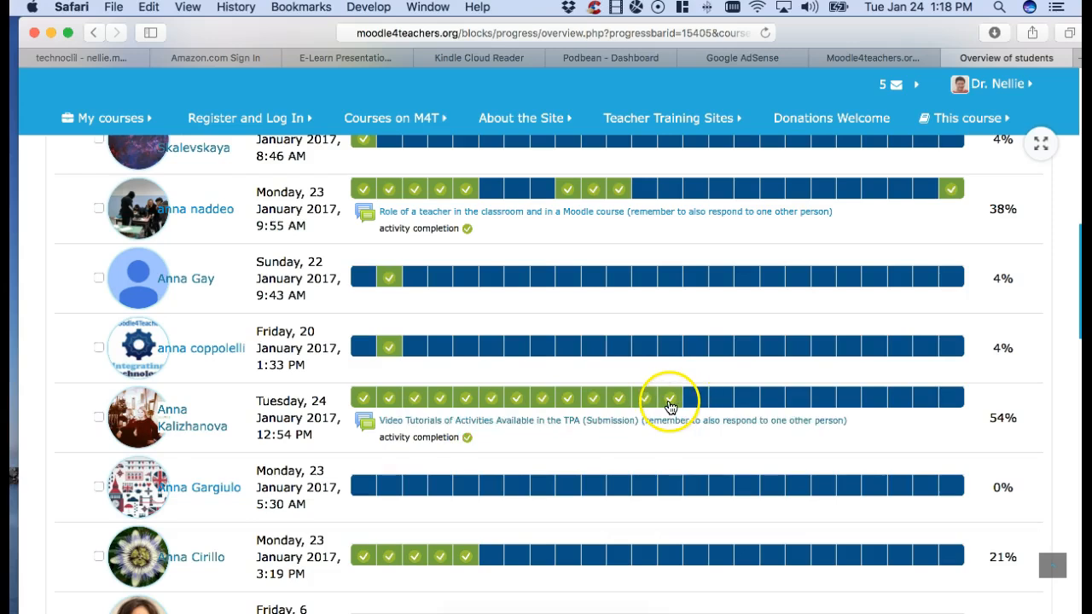
{"action": "left_click", "coordinate": [668, 396]}
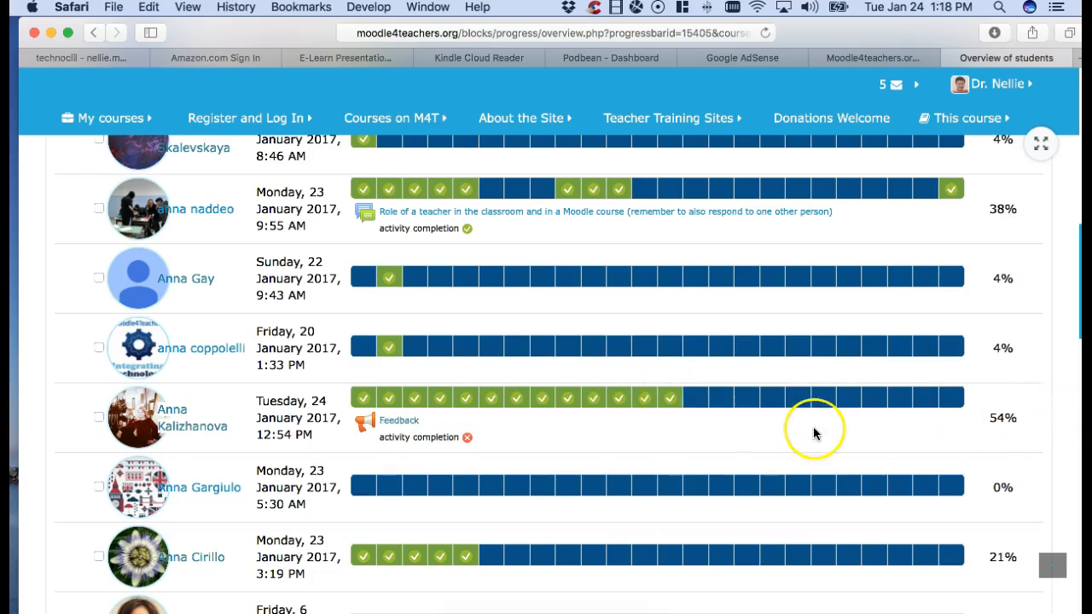
{"action": "scroll", "scroll_direction": "down", "scroll_amount": 3}
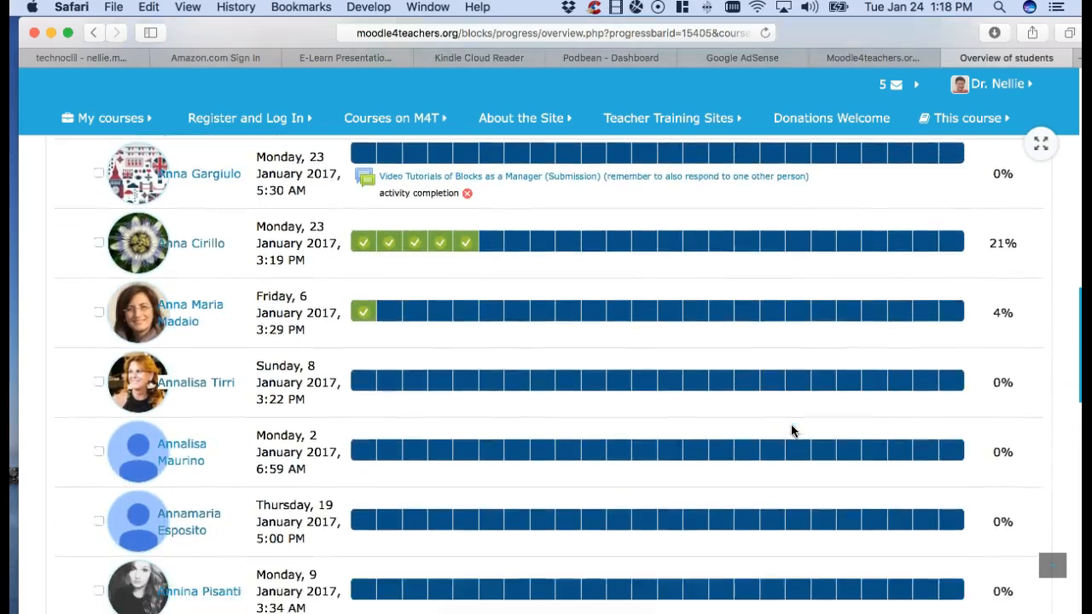
{"action": "scroll", "scroll_direction": "down", "scroll_amount": 3}
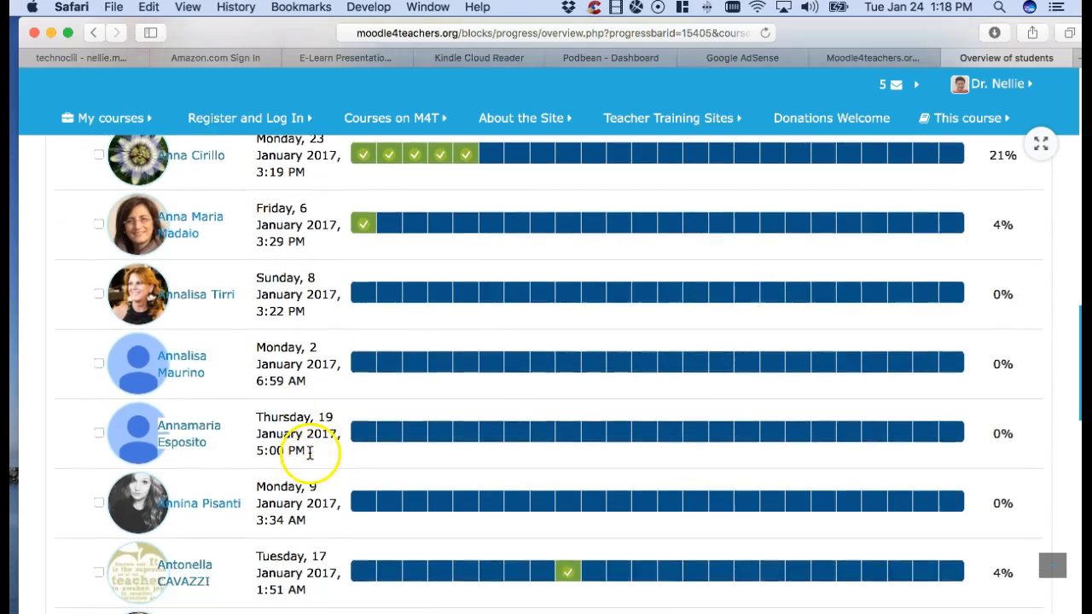
{"action": "scroll", "scroll_direction": "down", "scroll_amount": 3}
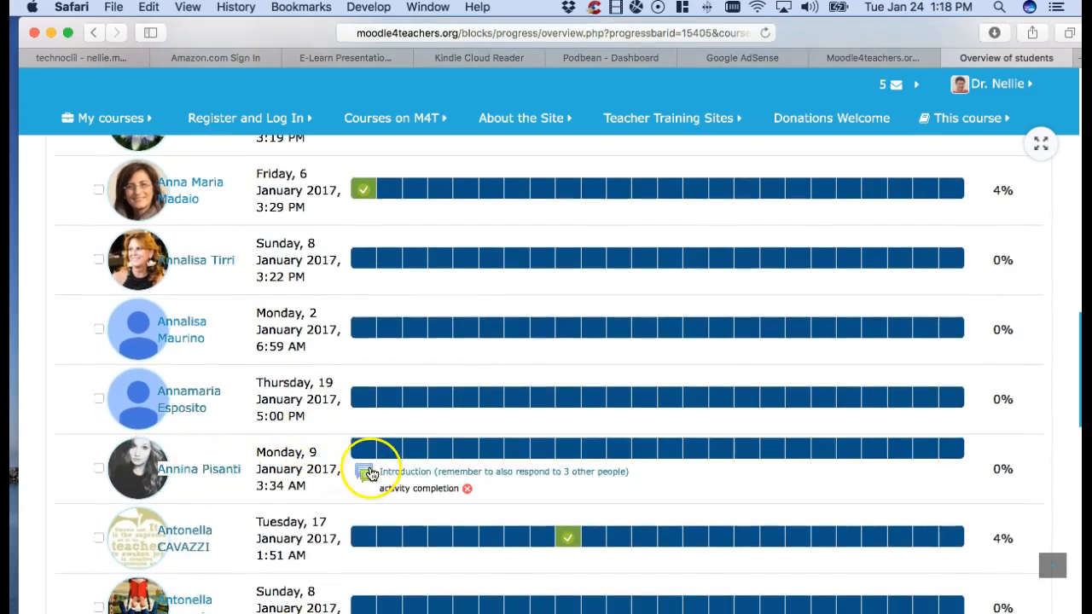
{"action": "scroll", "scroll_direction": "down", "scroll_amount": 3}
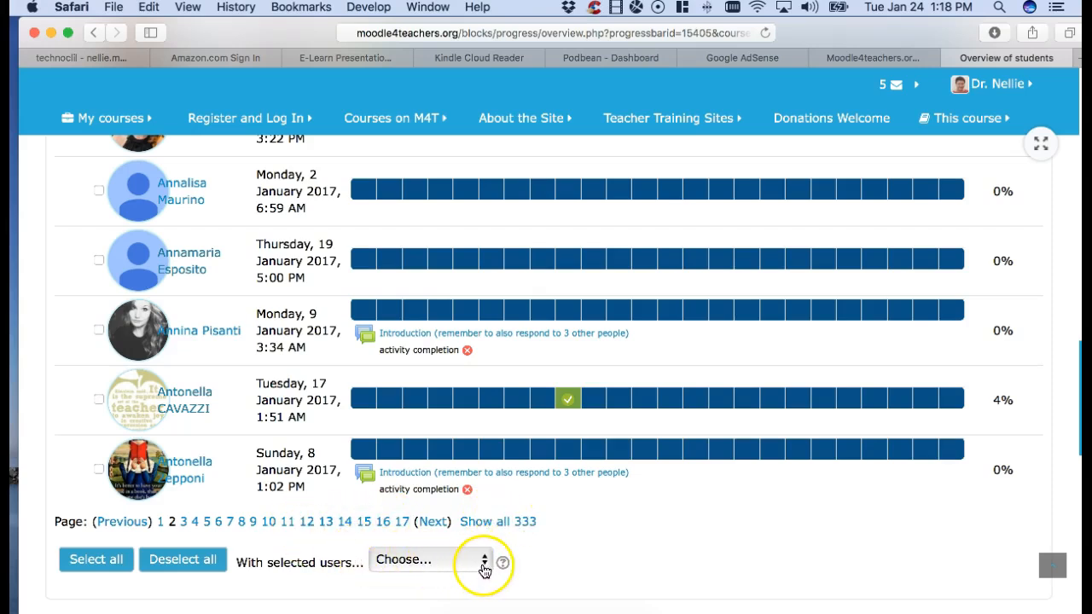
{"action": "left_click", "coordinate": [430, 559]}
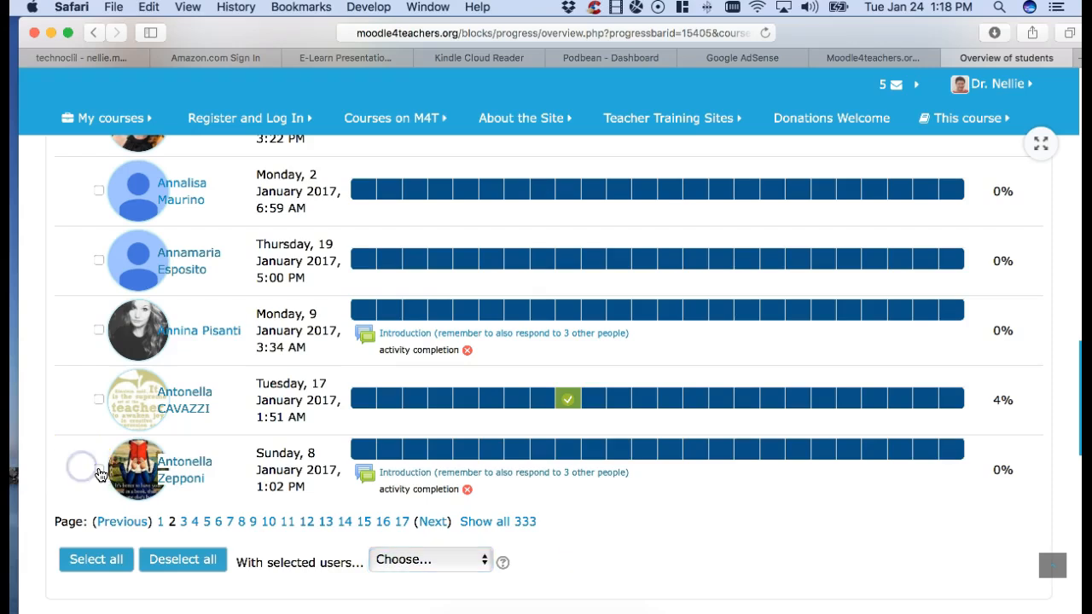
{"action": "left_click", "coordinate": [99, 469]}
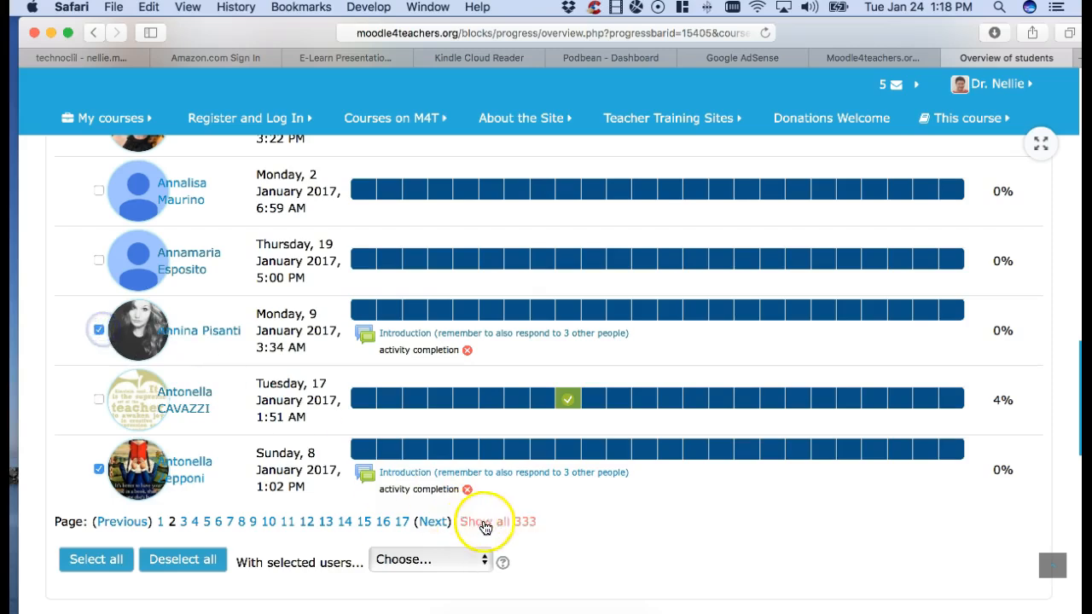
{"action": "left_click", "coordinate": [429, 559]}
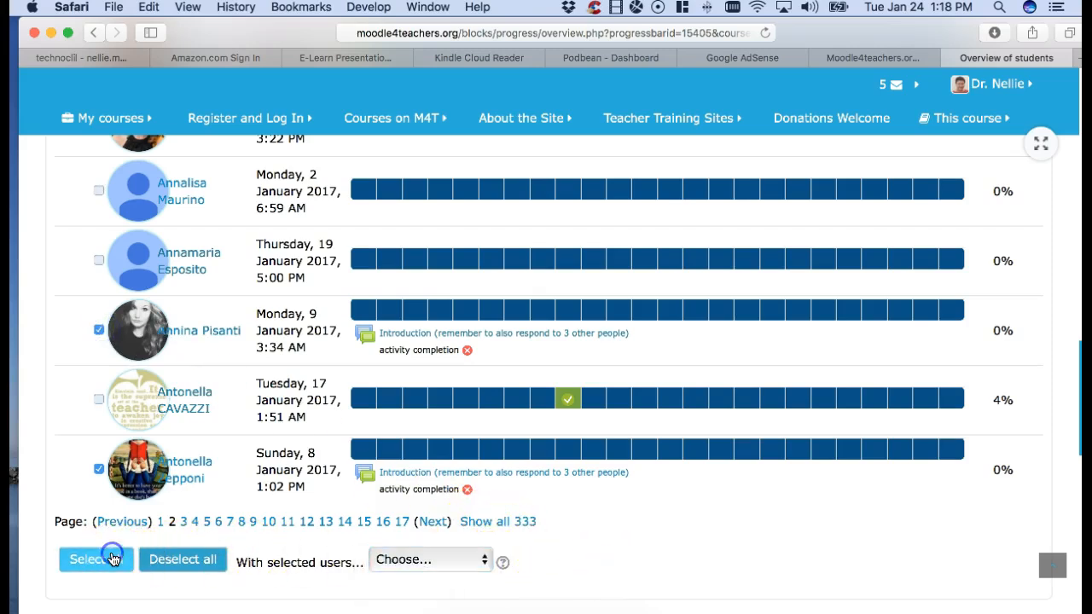
{"action": "left_click", "coordinate": [96, 559]}
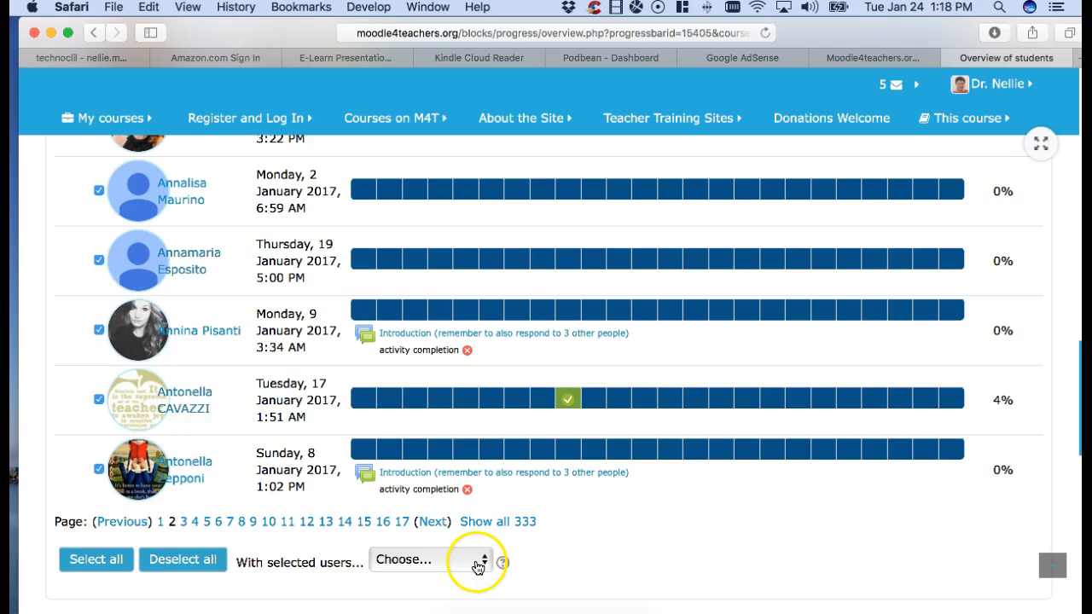
{"action": "mouse_move", "coordinate": [485, 563]}
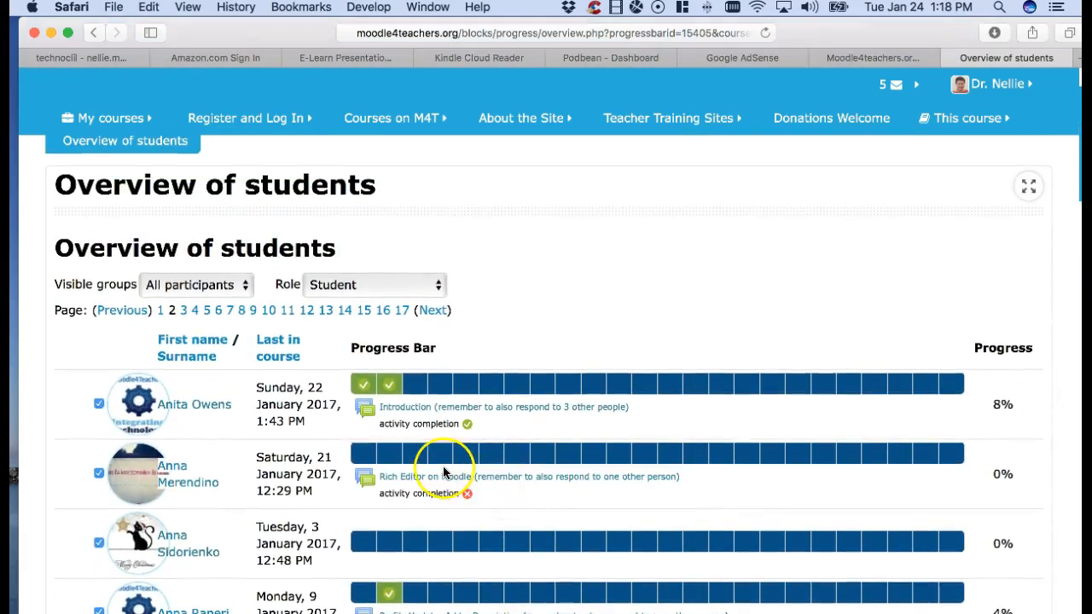
Step: Filter the overview by Role to Non-editing teacher, listing three participants
{"action": "left_click", "coordinate": [374, 283]}
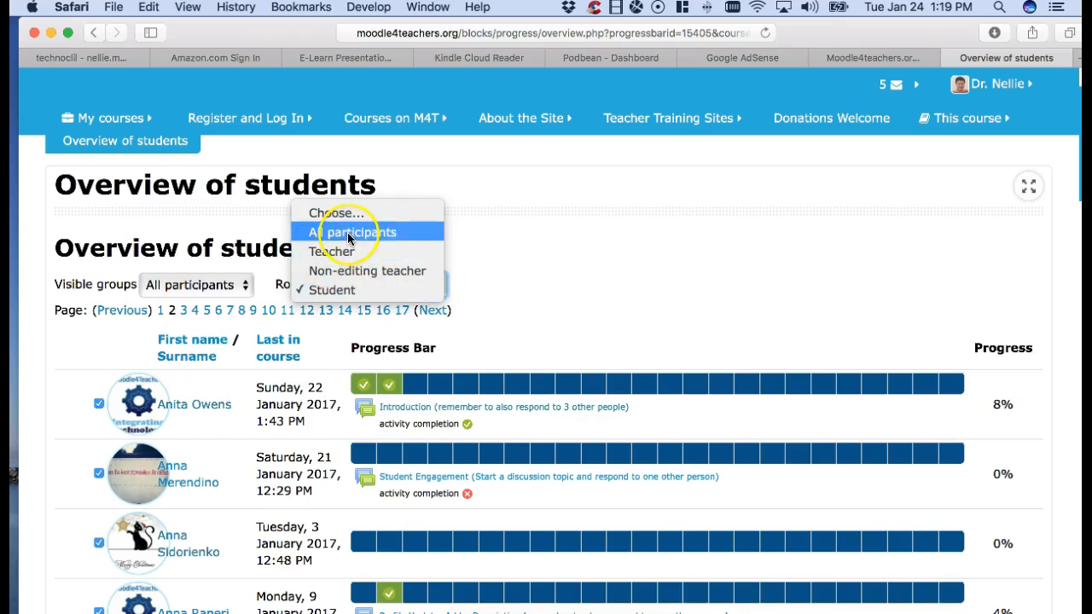
{"action": "left_click", "coordinate": [326, 290]}
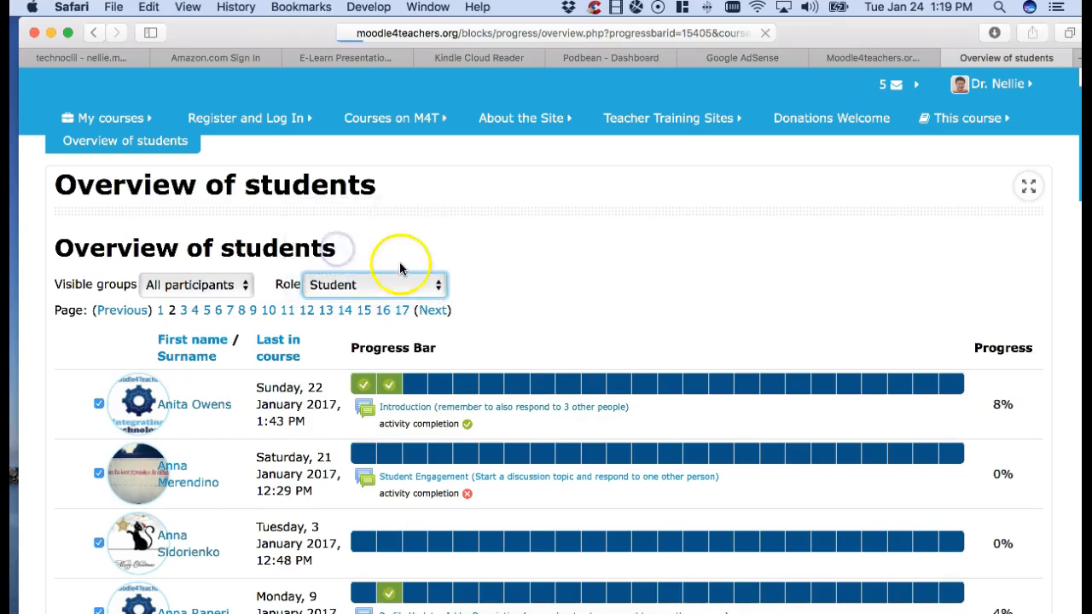
{"action": "left_click", "coordinate": [373, 283]}
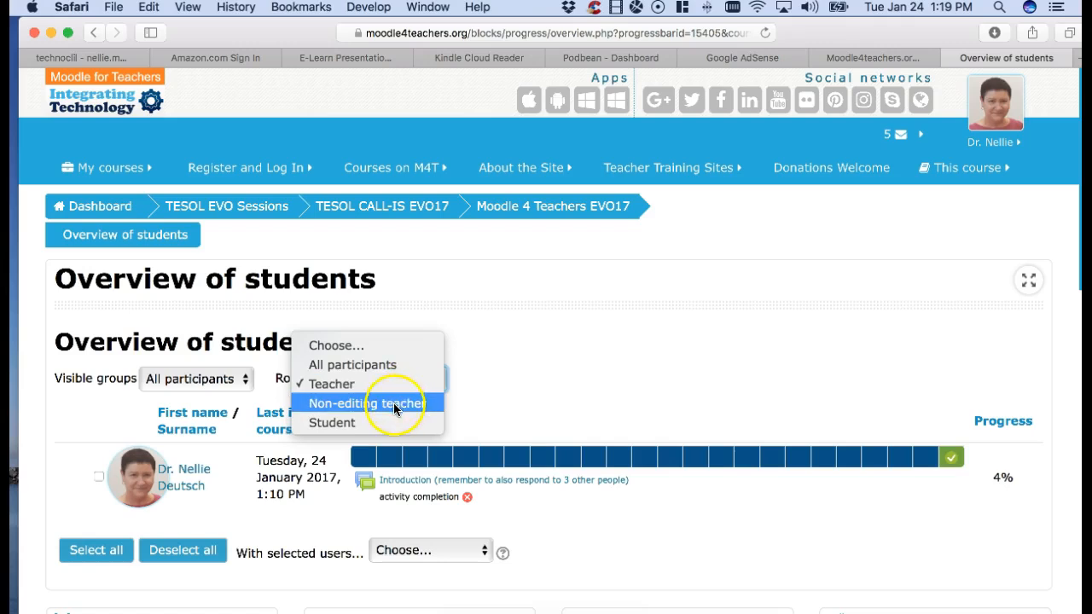
{"action": "left_click", "coordinate": [331, 382]}
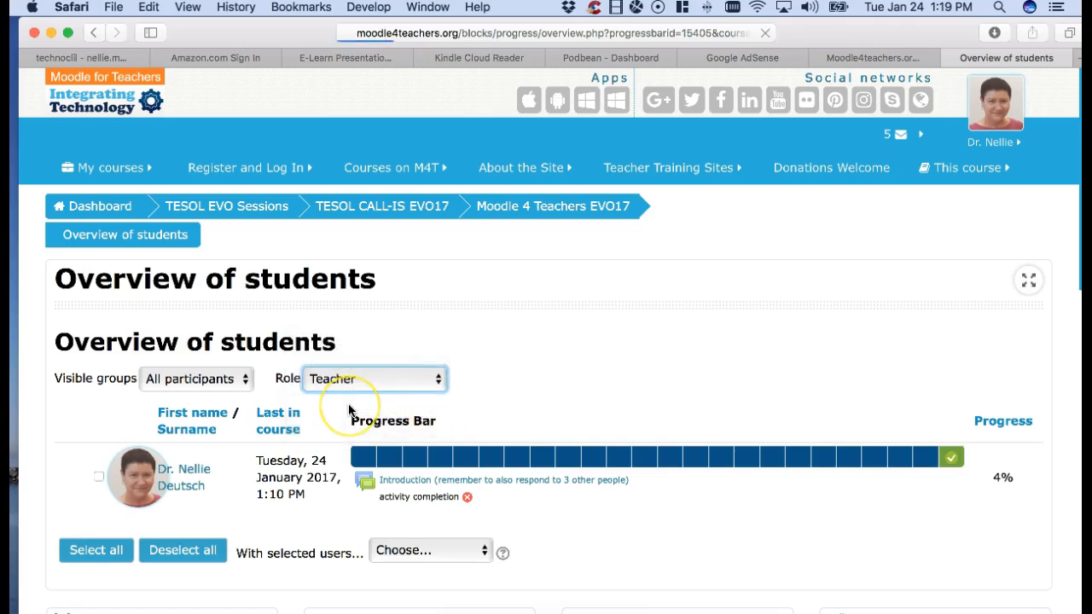
{"action": "left_click", "coordinate": [373, 379]}
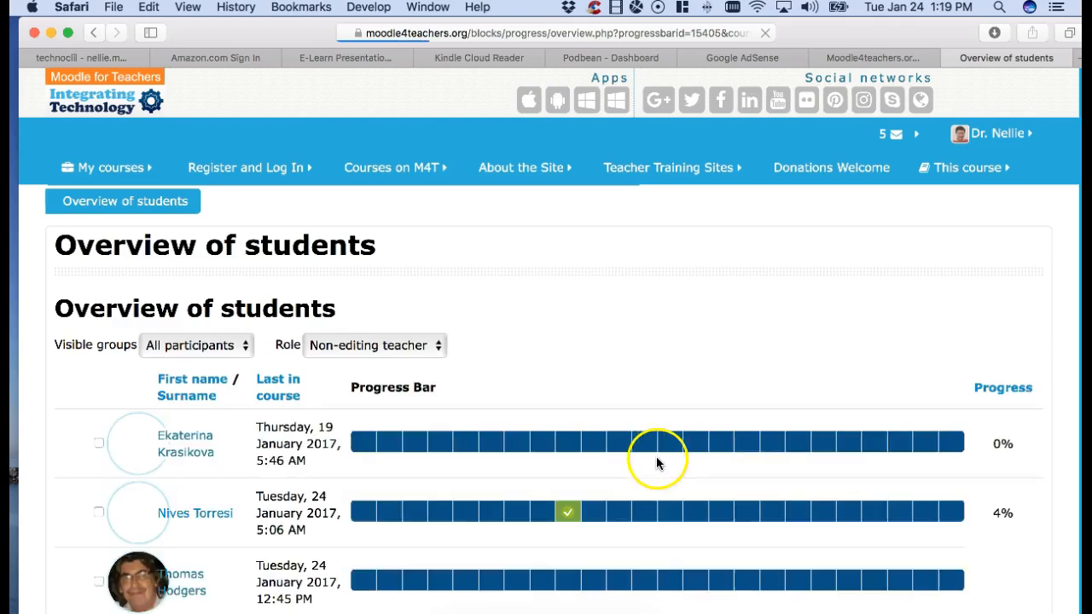
{"action": "scroll", "scroll_direction": "down", "scroll_amount": 3}
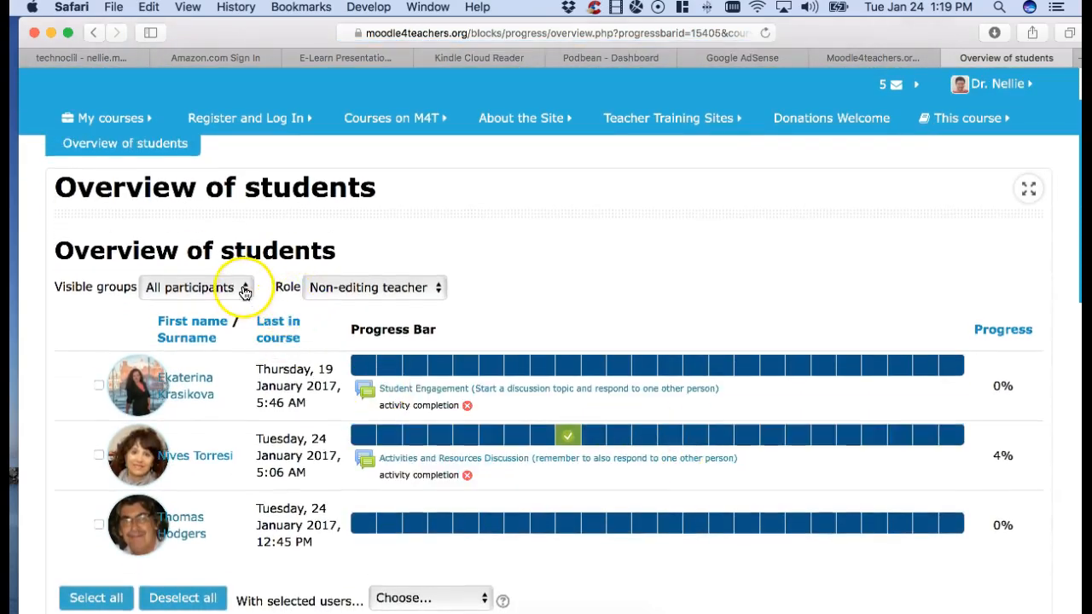
Step: Filter Visible groups to MCP1 and MCP2 with Role Student and scroll through the progress
{"action": "left_click", "coordinate": [196, 286]}
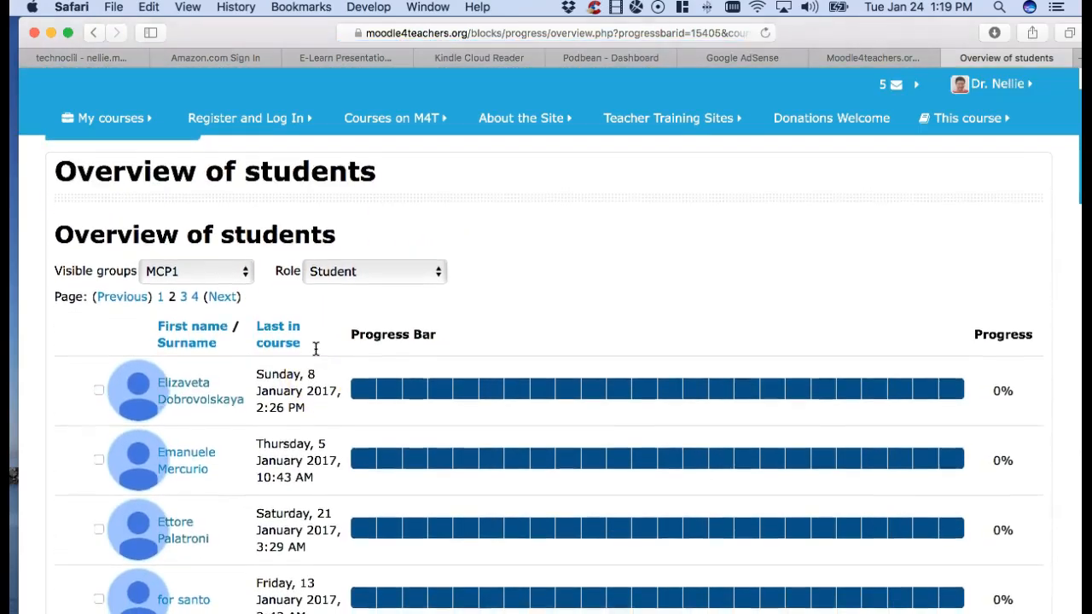
{"action": "scroll", "scroll_direction": "down", "scroll_amount": 3}
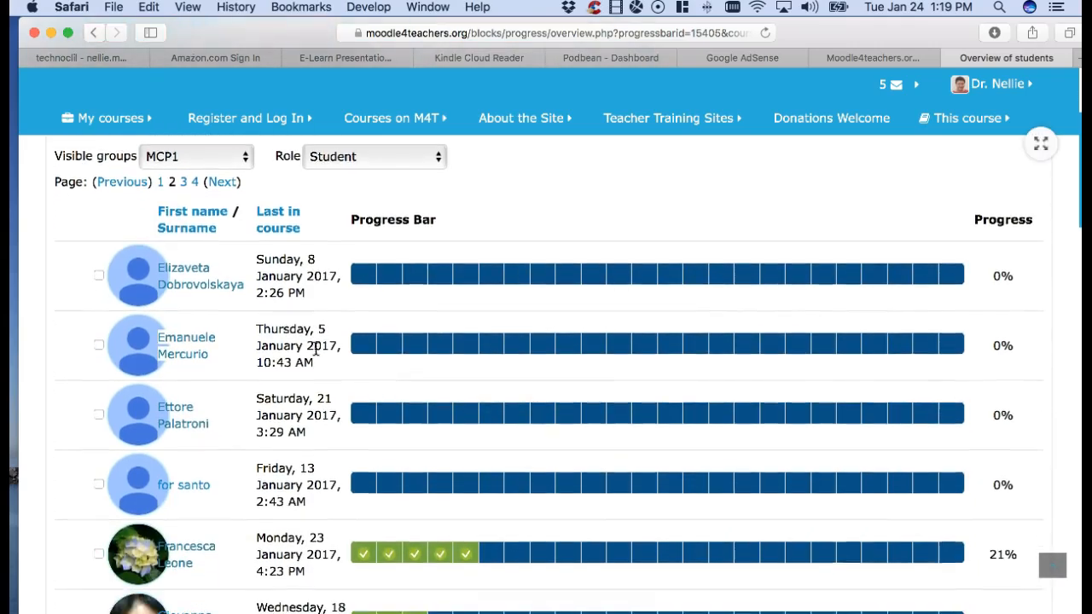
{"action": "scroll", "scroll_direction": "down", "scroll_amount": 3}
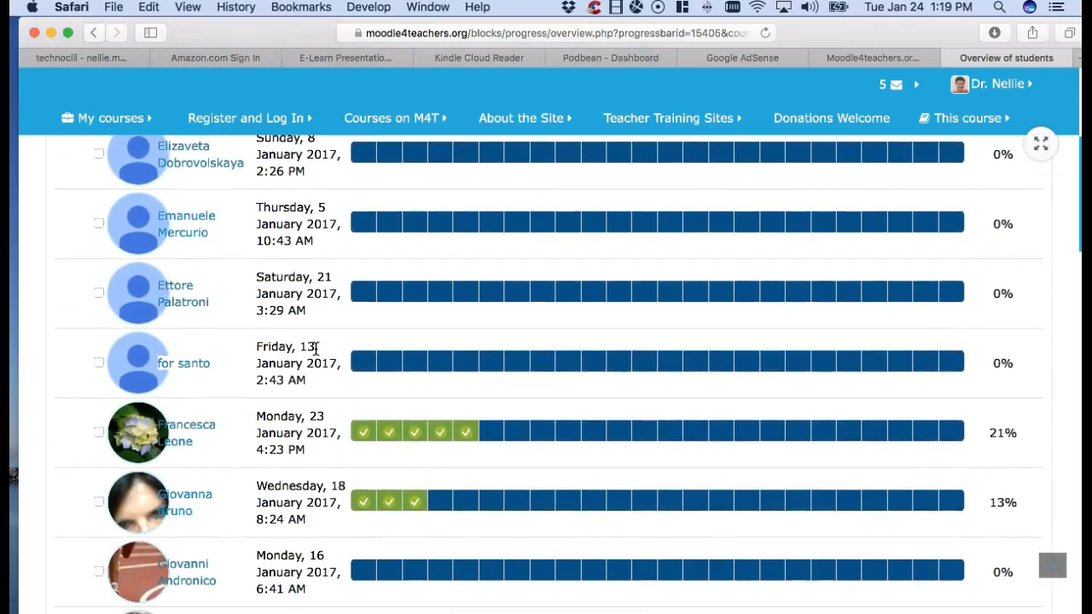
{"action": "scroll", "scroll_direction": "down", "scroll_amount": 3}
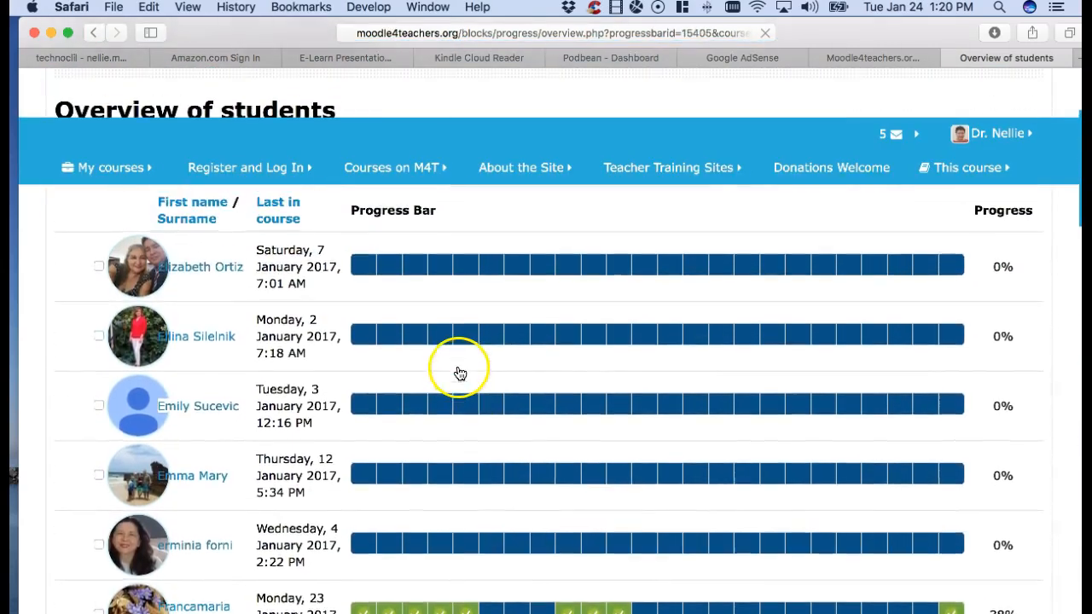
{"action": "scroll", "scroll_direction": "down", "scroll_amount": 3}
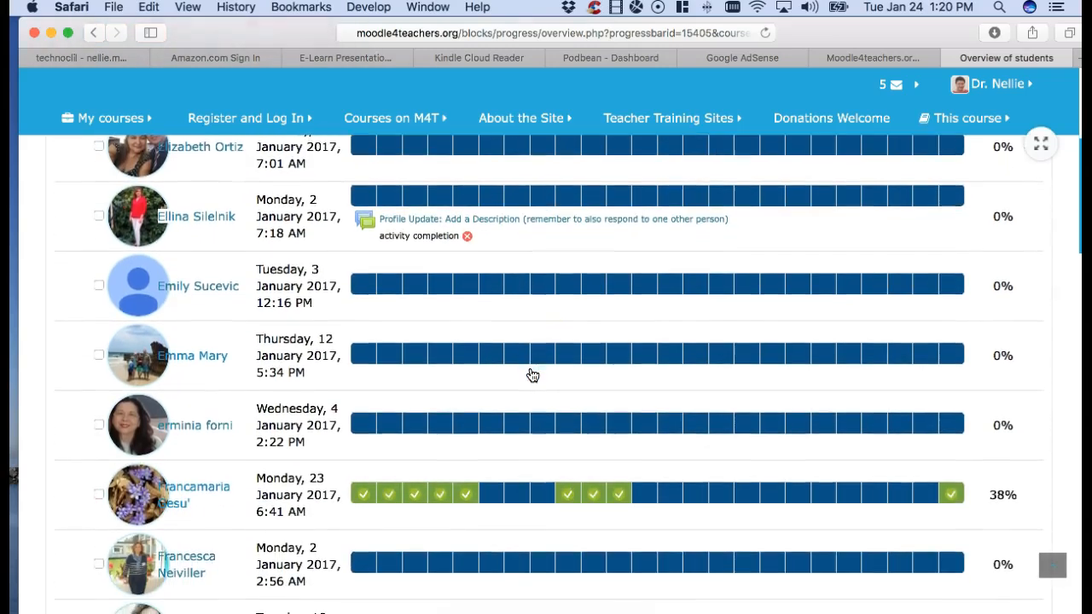
{"action": "scroll", "scroll_direction": "down", "scroll_amount": 3}
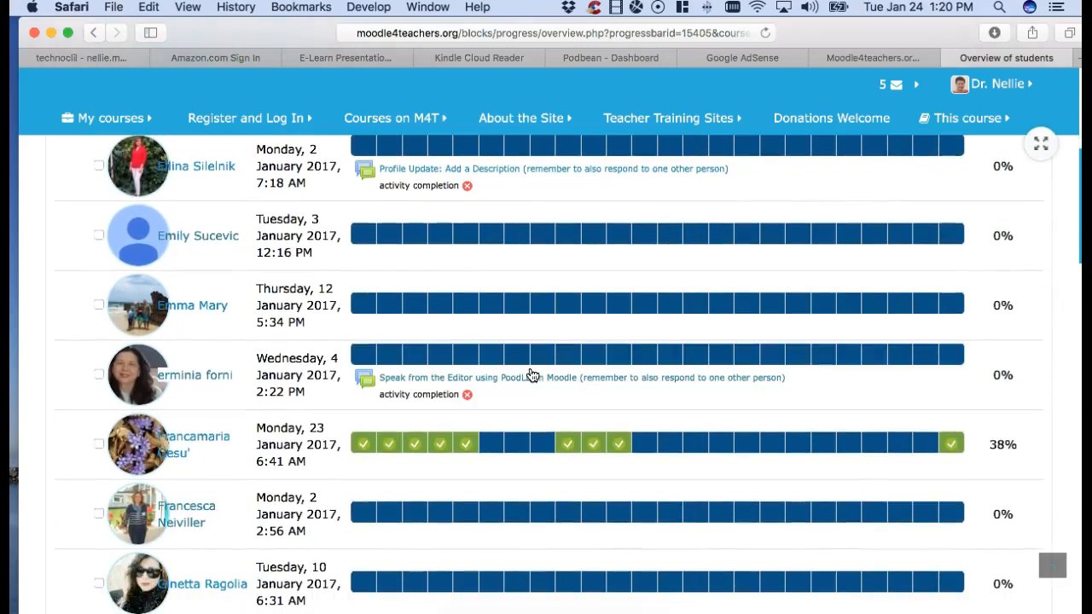
{"action": "scroll", "scroll_direction": "down", "scroll_amount": 3}
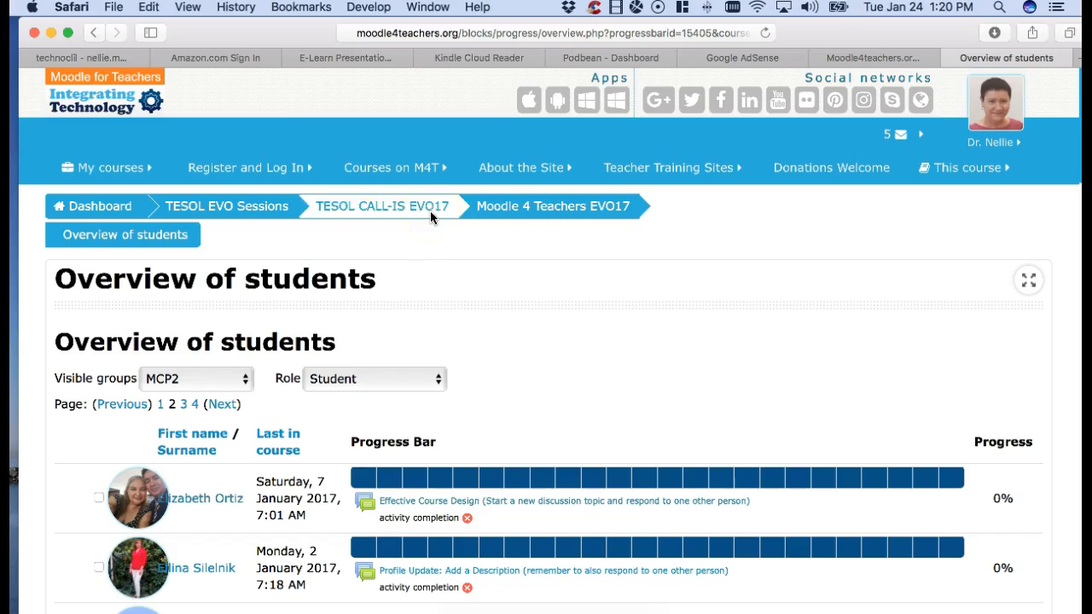
{"action": "mouse_move", "coordinate": [546, 206]}
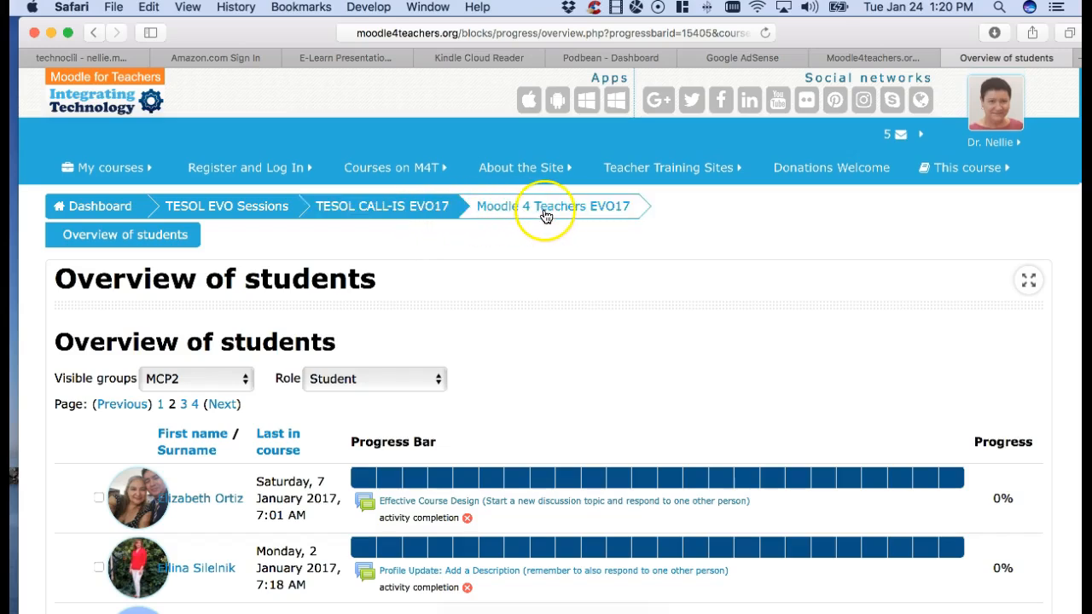
Step: Return to the Moodle 4 Teachers EVO17 course home page via the breadcrumb
{"action": "left_click", "coordinate": [551, 204]}
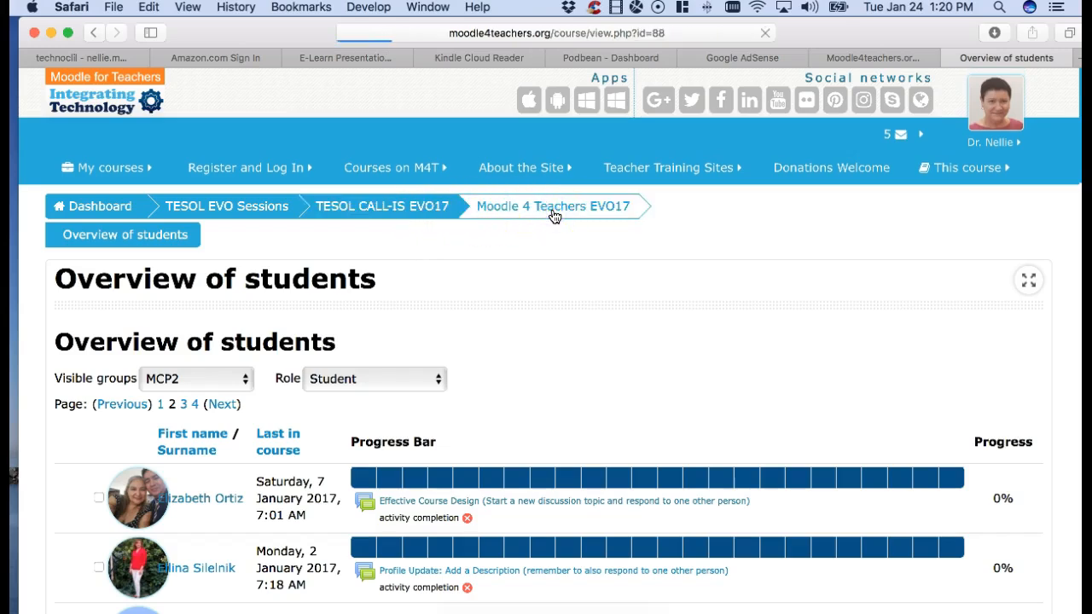
{"action": "left_click", "coordinate": [551, 204]}
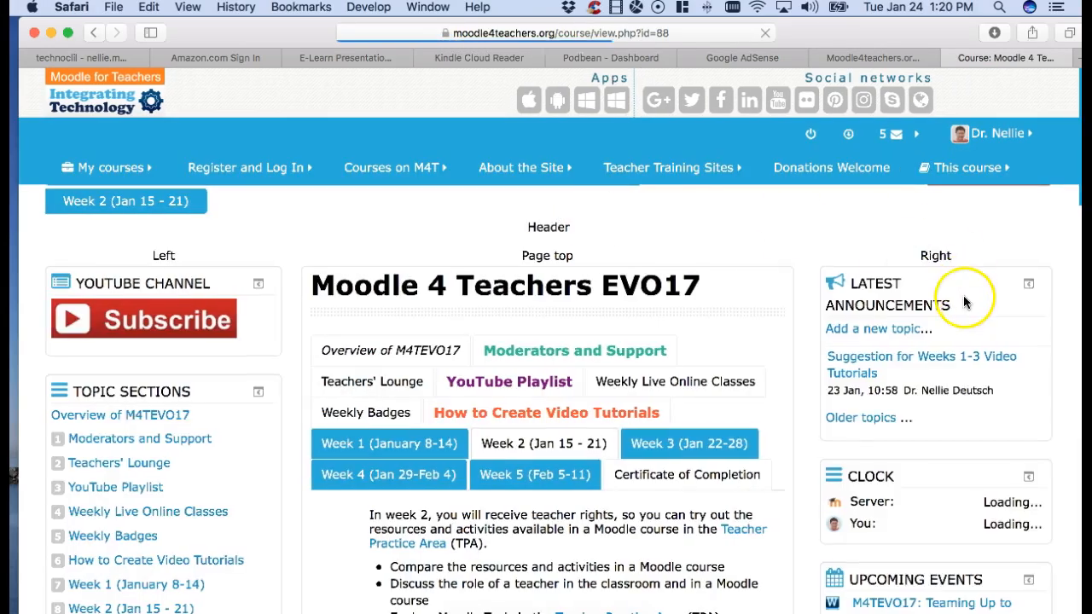